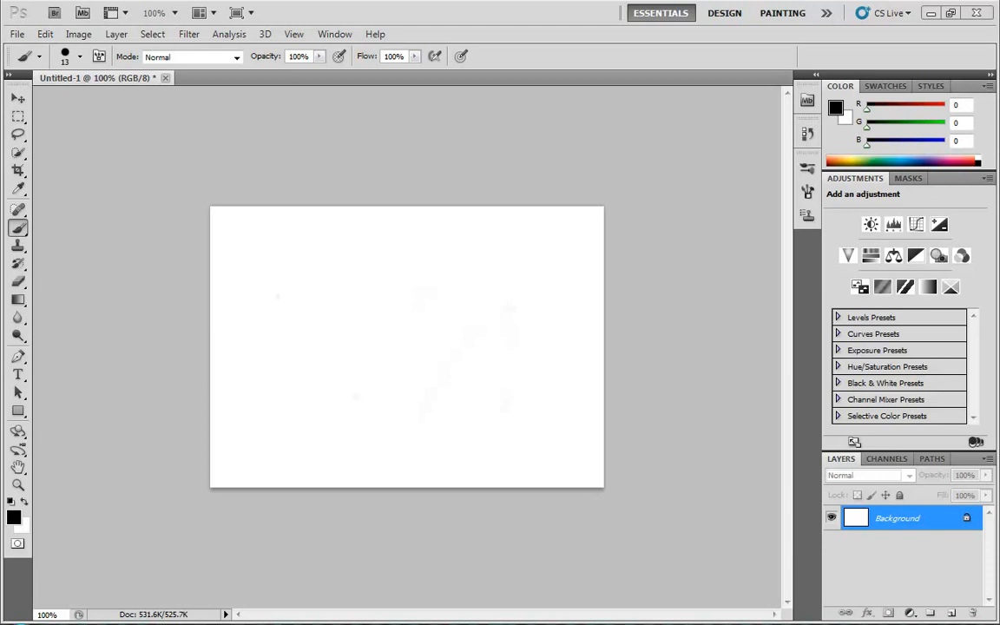
pyautogui.moveTo(4, 198)
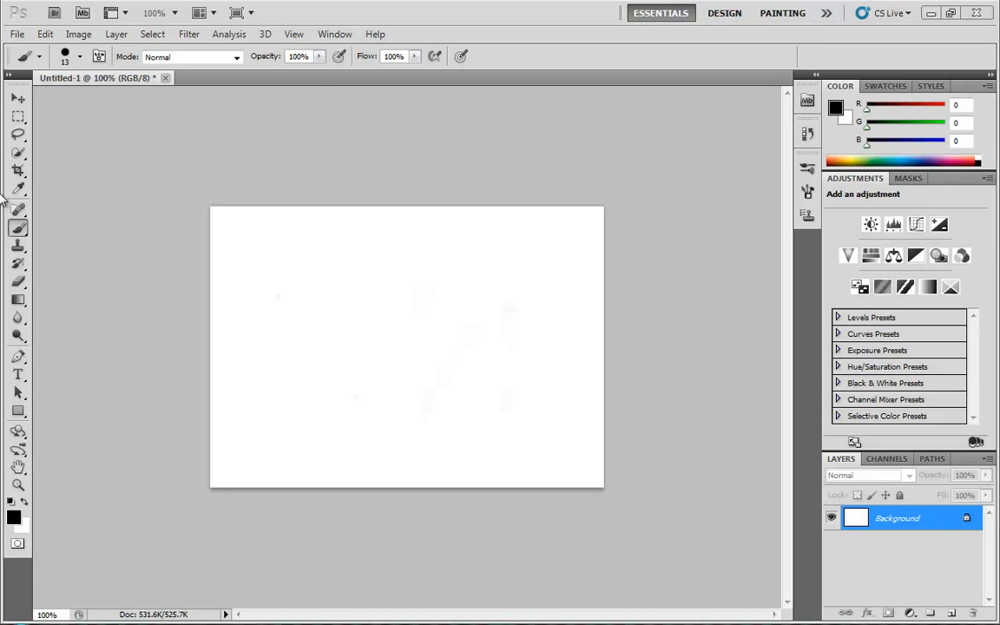
pyautogui.moveTo(243, 231)
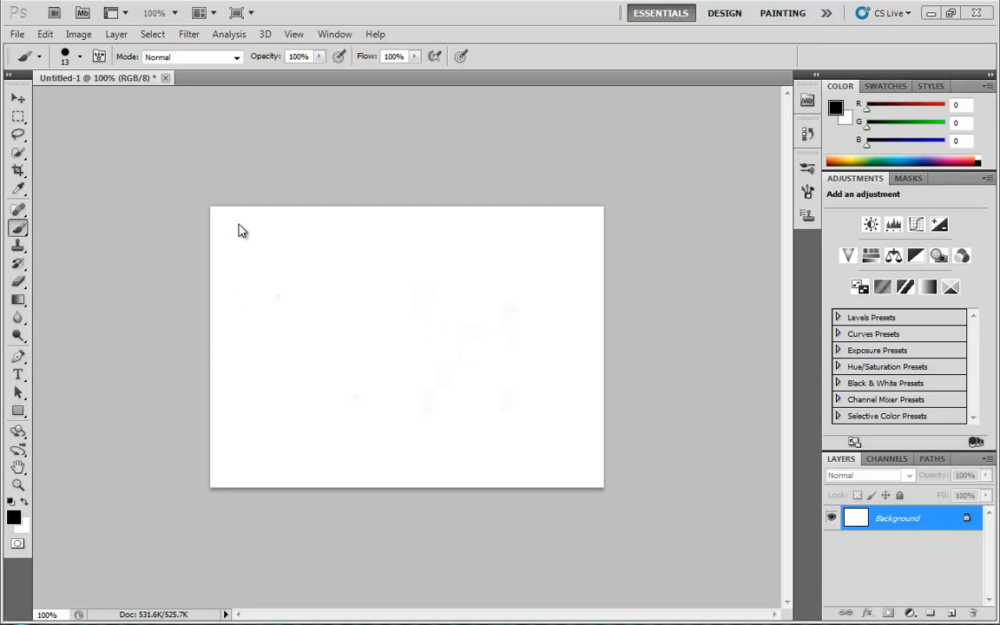
pyautogui.moveTo(214, 215)
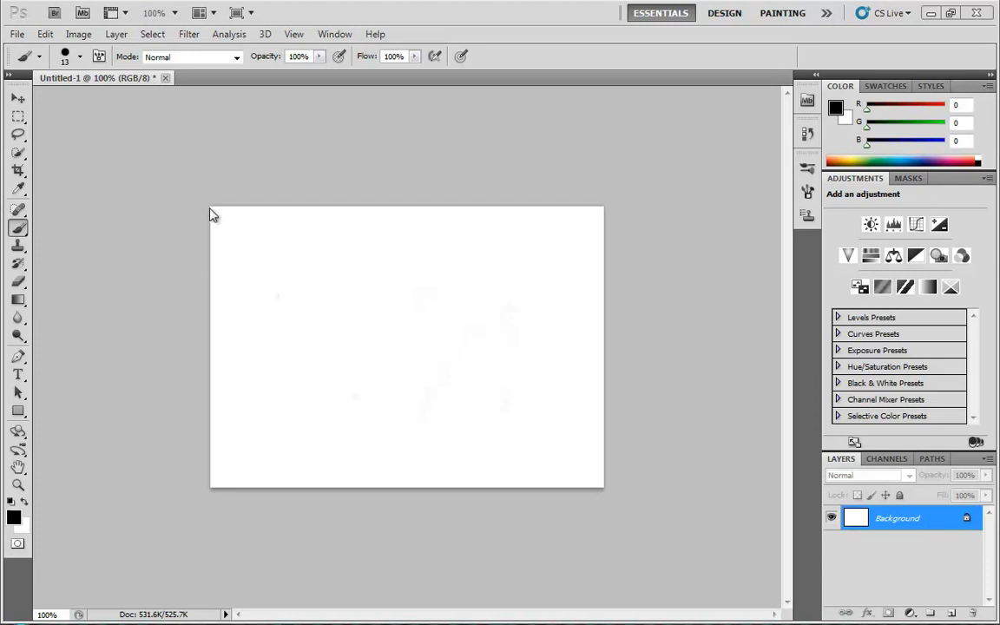
pyautogui.moveTo(426, 385)
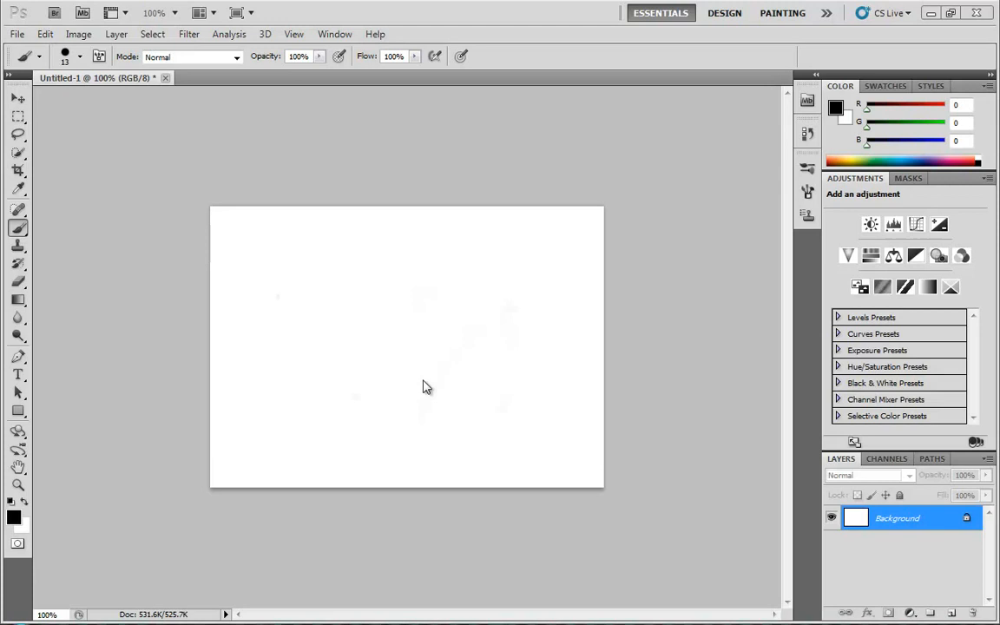
pyautogui.moveTo(19, 233)
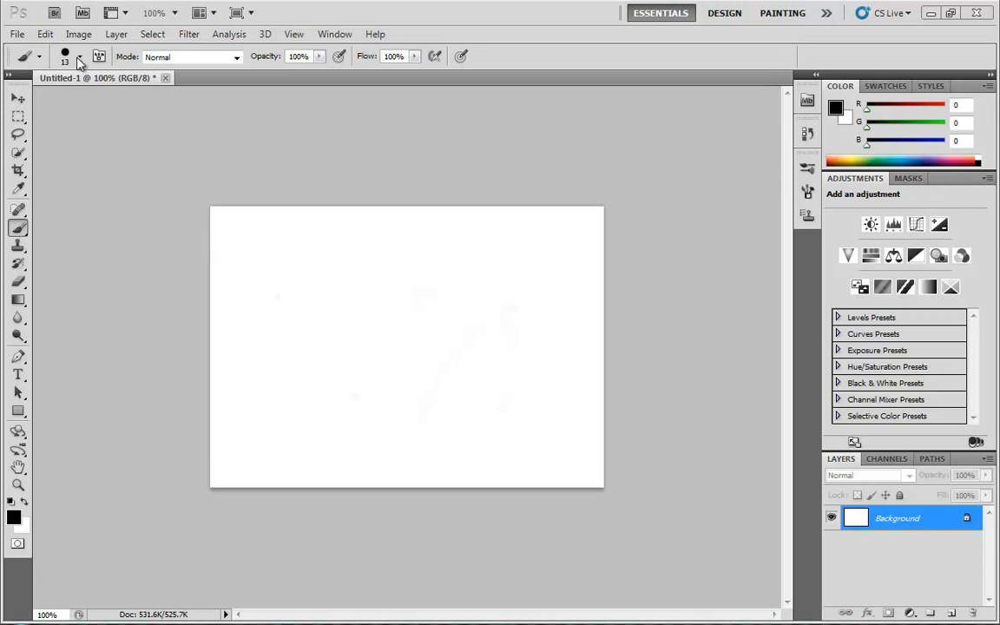
# Test a round brush and the 134 px grass brush, undoing each stroke, then return to the brush picker.
pyautogui.click(80, 56)
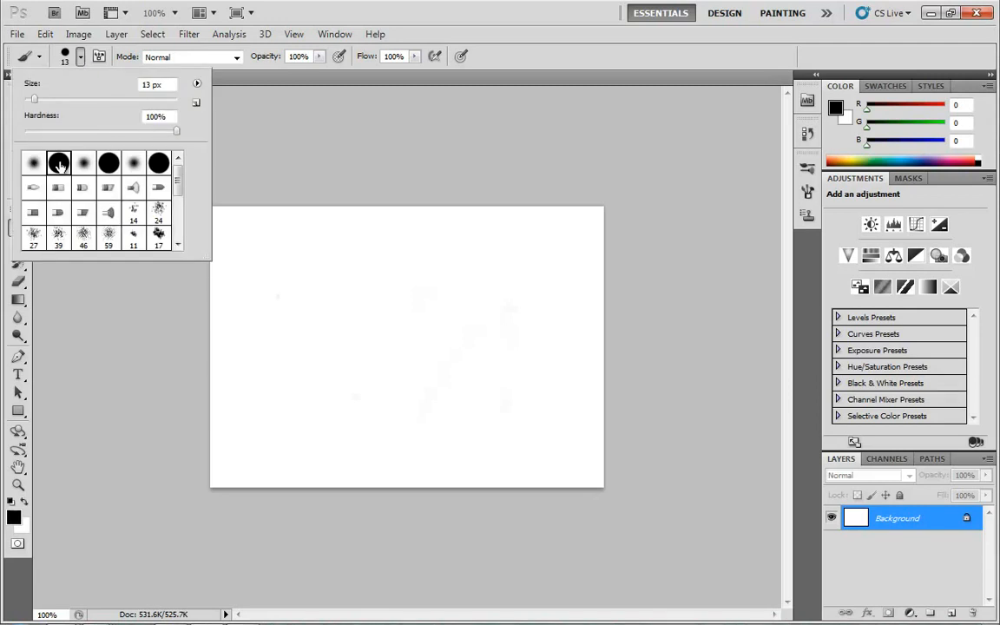
pyautogui.click(344, 320)
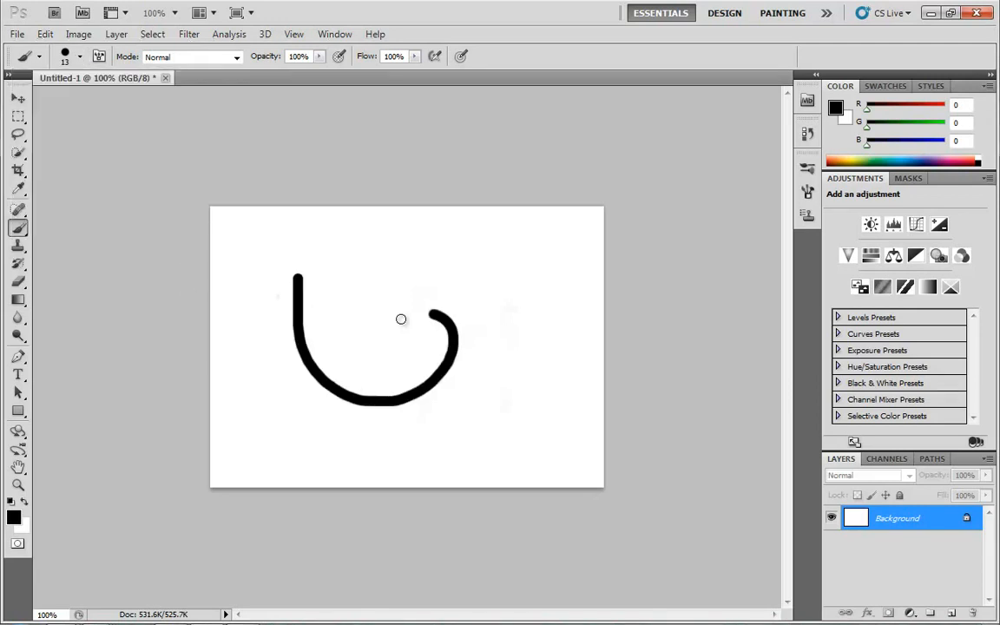
pyautogui.press('ctrl+z')
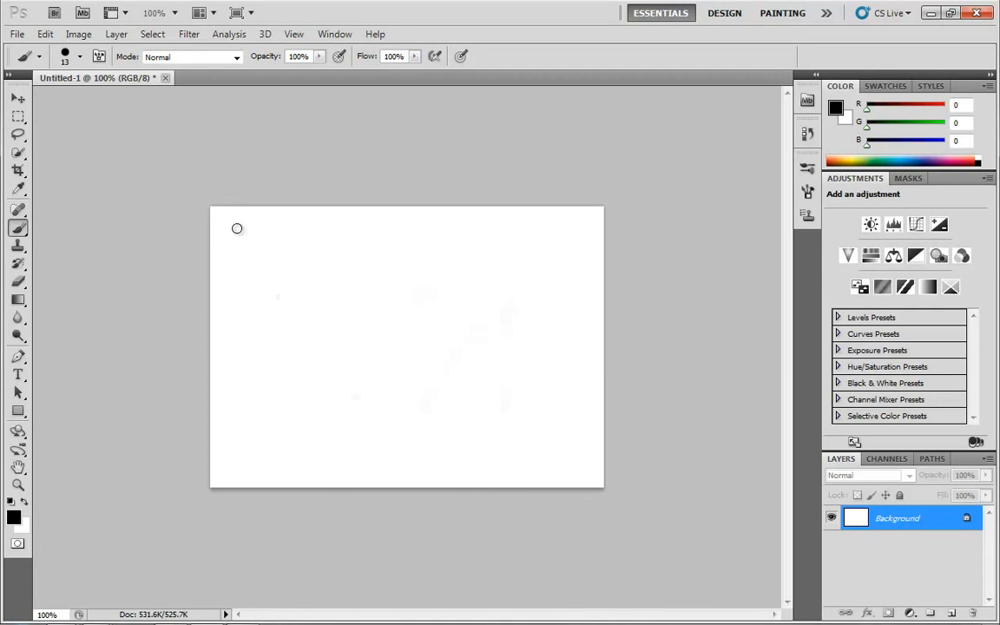
pyautogui.click(80, 56)
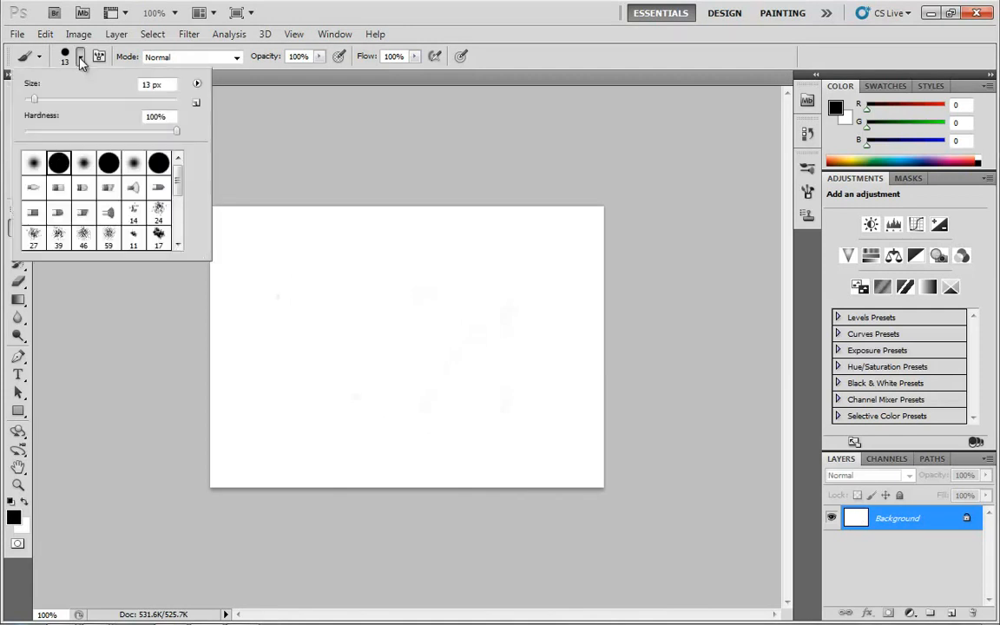
pyautogui.scroll(-3)
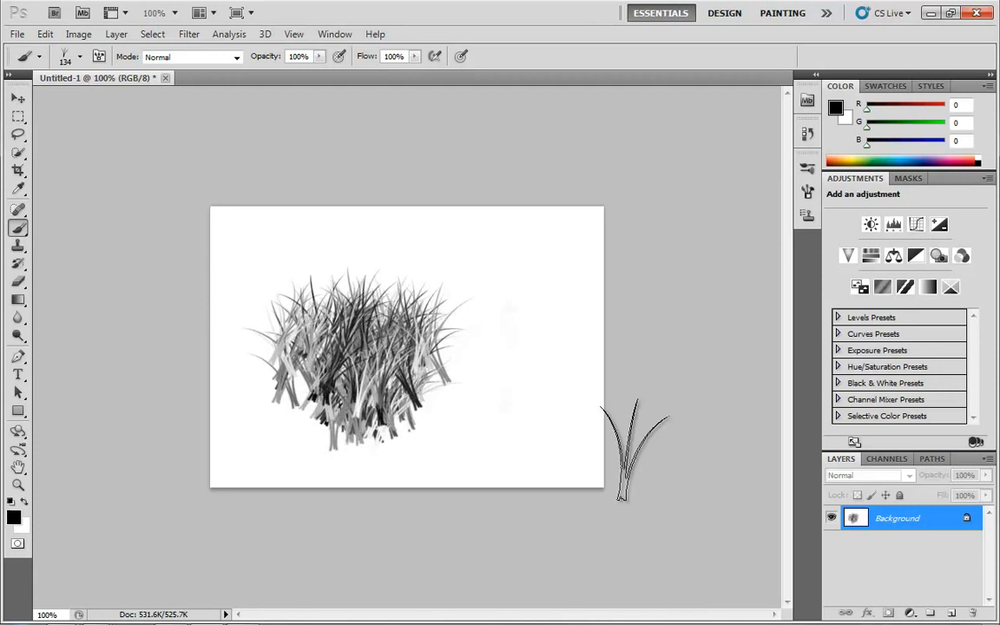
pyautogui.click(80, 55)
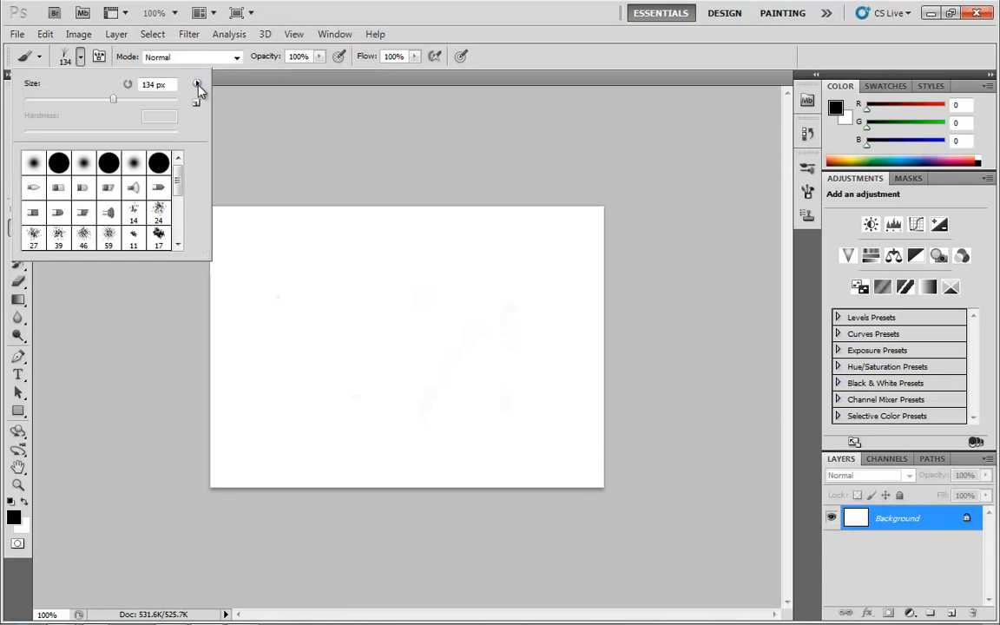
# Choose the M Brushes set from the brush picker's flyout menu.
pyautogui.click(198, 83)
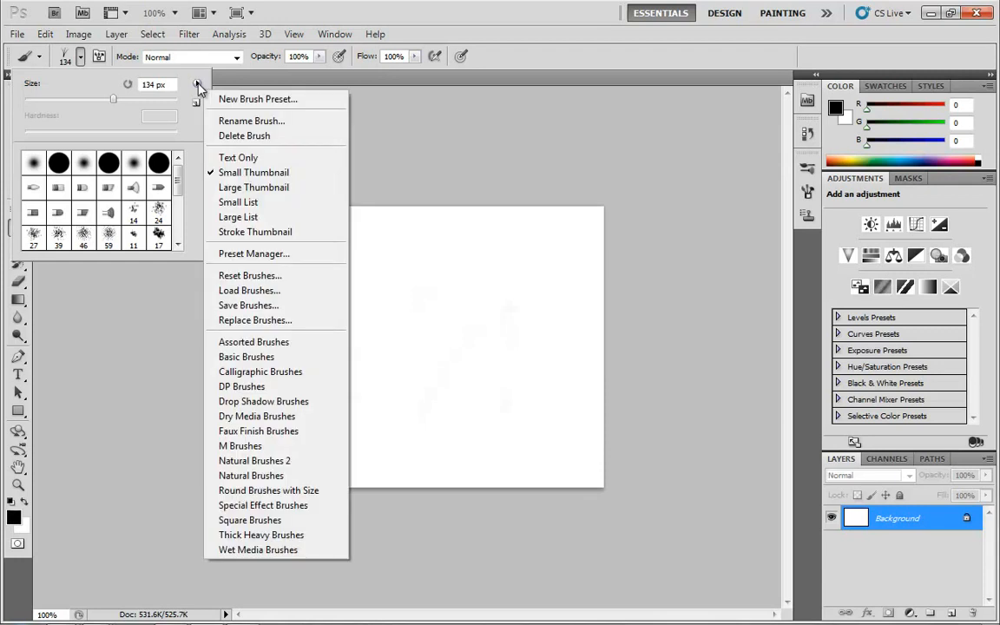
pyautogui.moveTo(274, 99)
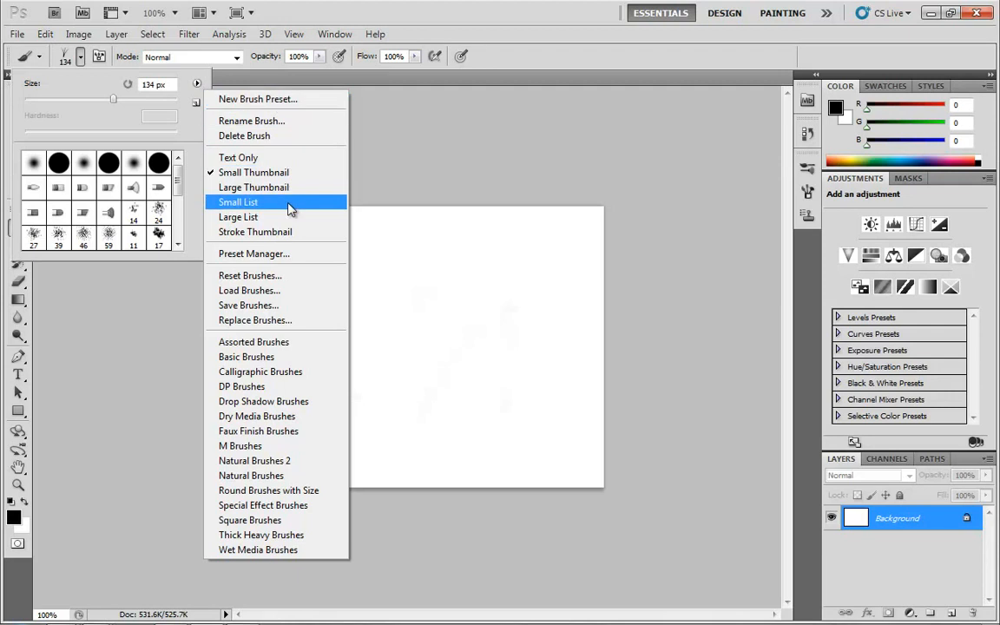
pyautogui.moveTo(276, 340)
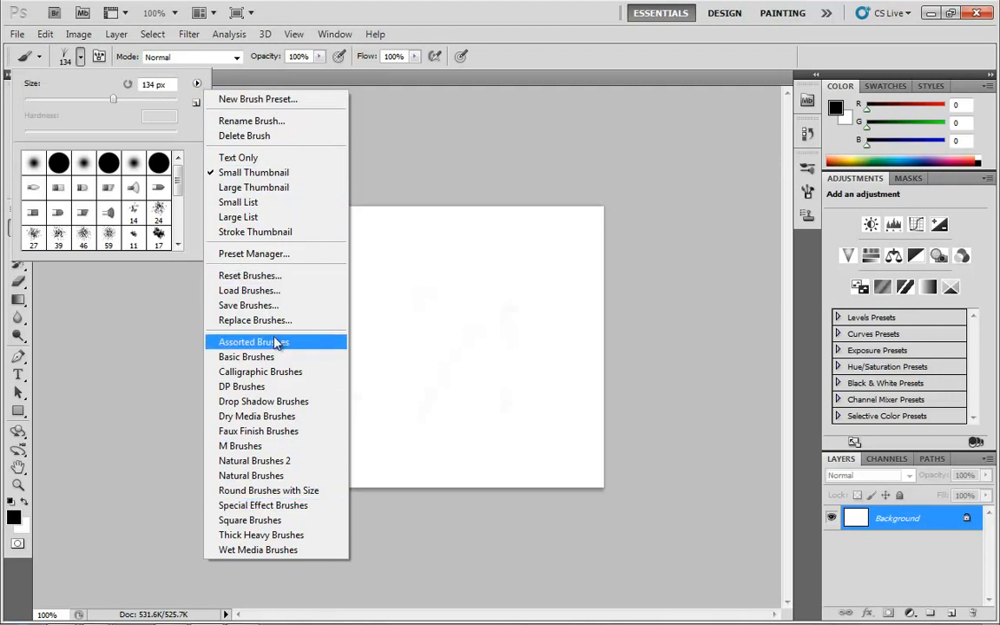
pyautogui.moveTo(268, 489)
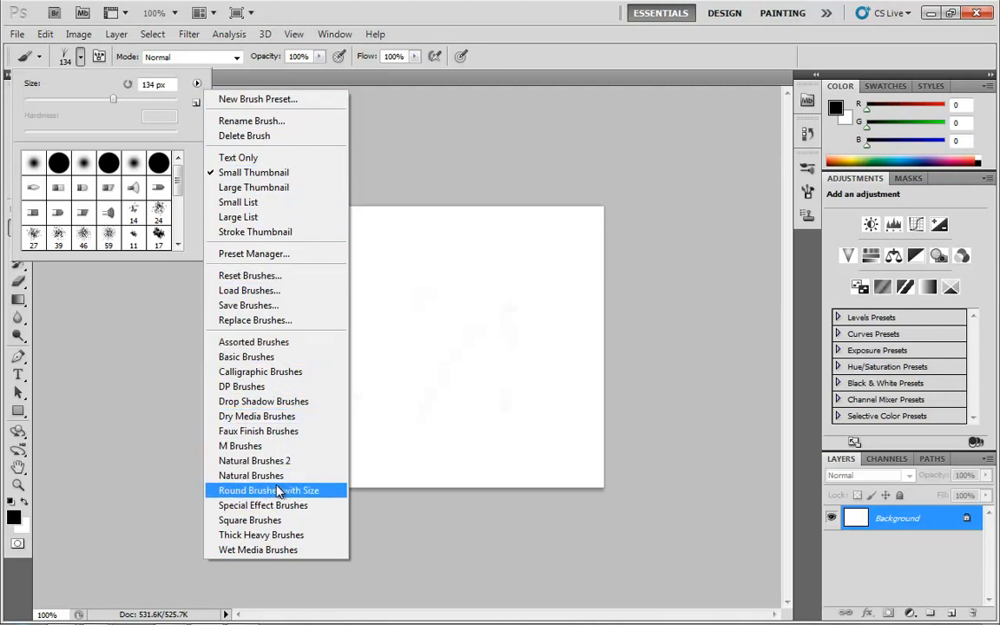
pyautogui.moveTo(243, 385)
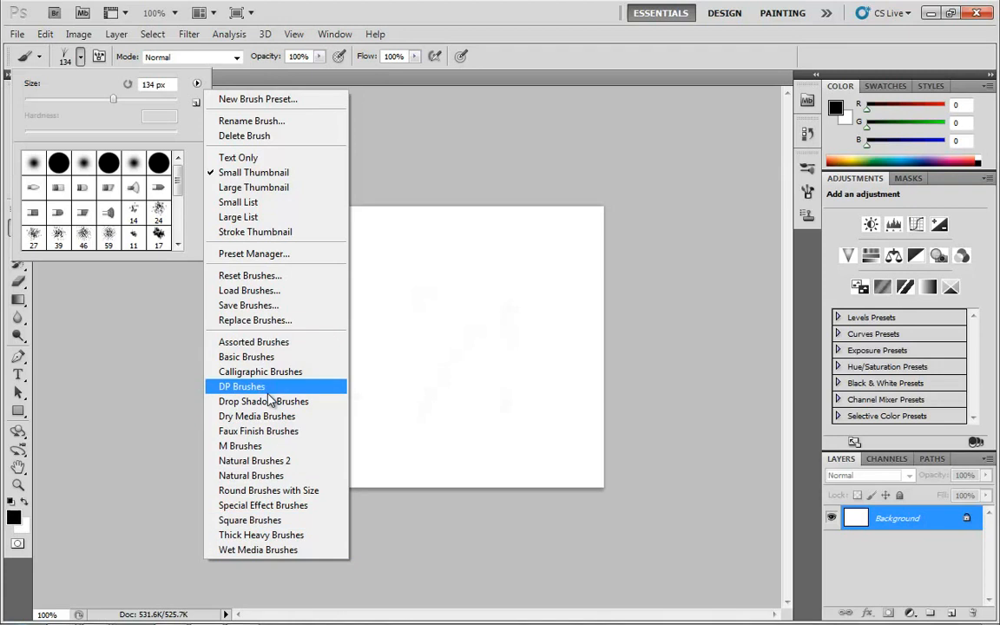
pyautogui.moveTo(275, 340)
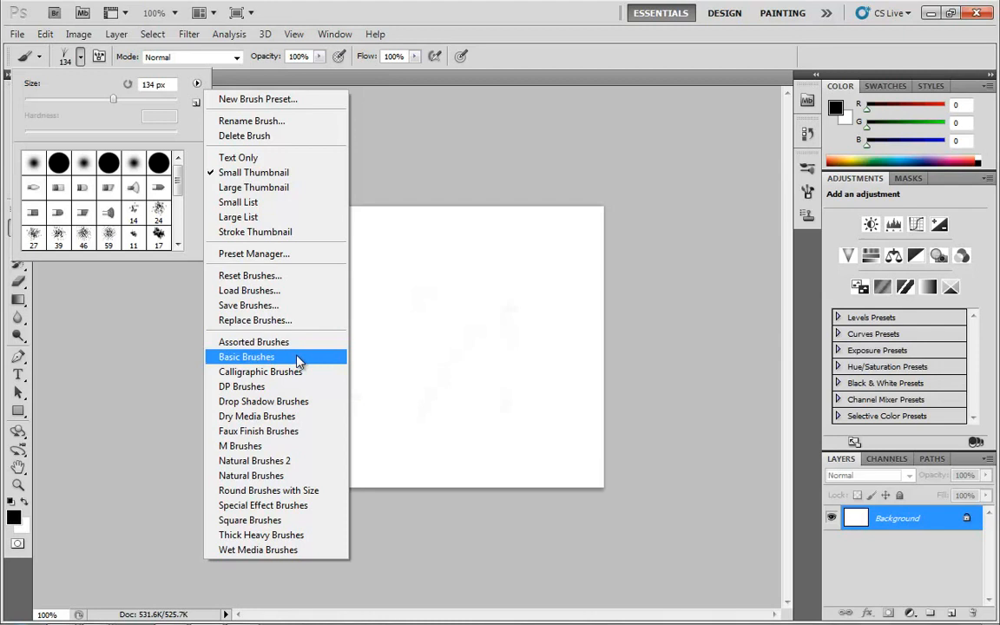
pyautogui.moveTo(281, 372)
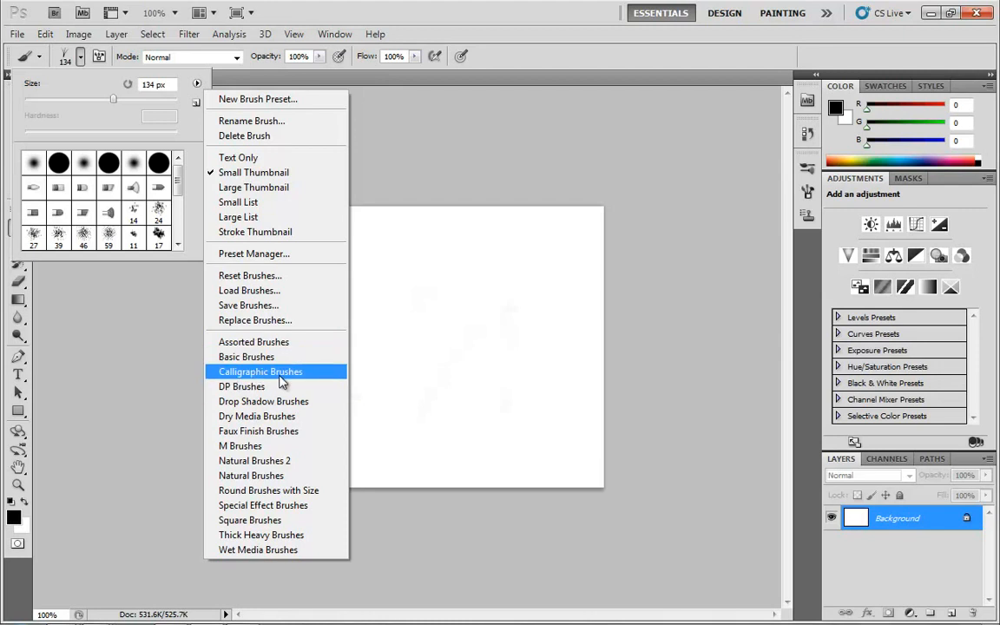
pyautogui.moveTo(240, 445)
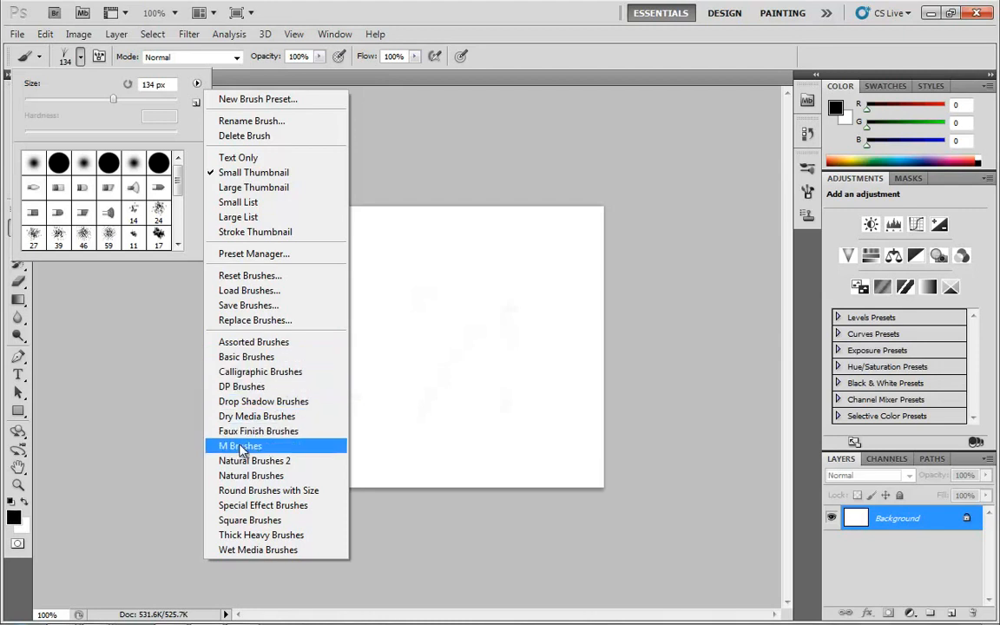
pyautogui.click(239, 444)
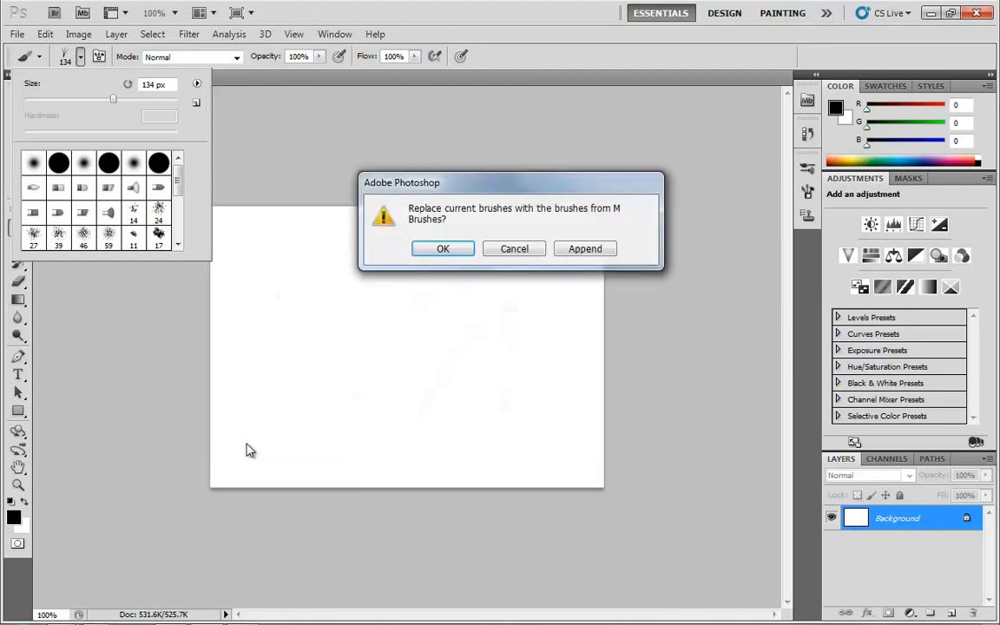
pyautogui.moveTo(452, 212)
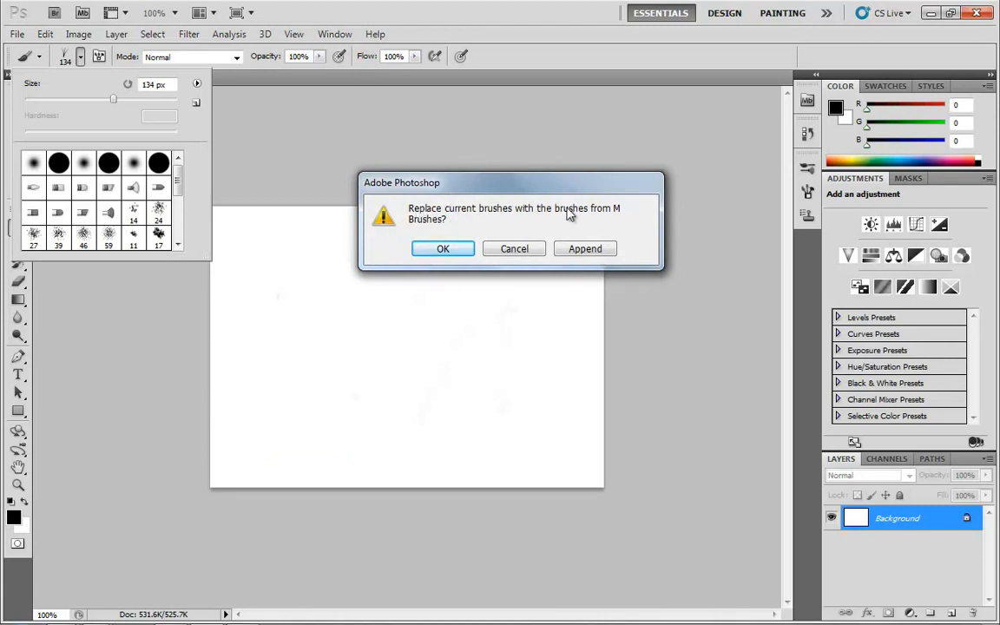
pyautogui.moveTo(449, 226)
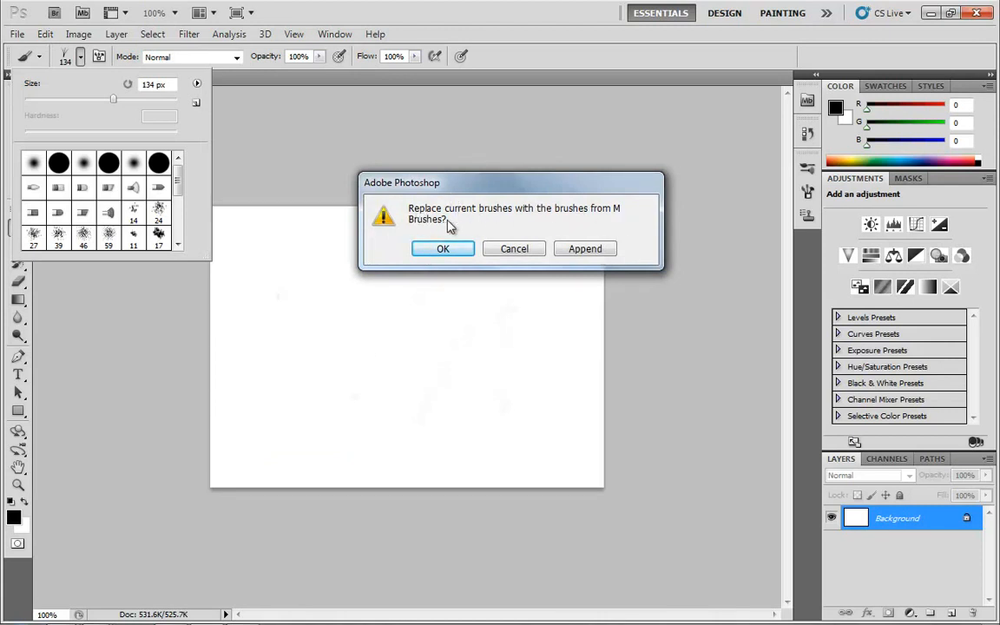
pyautogui.moveTo(50, 199)
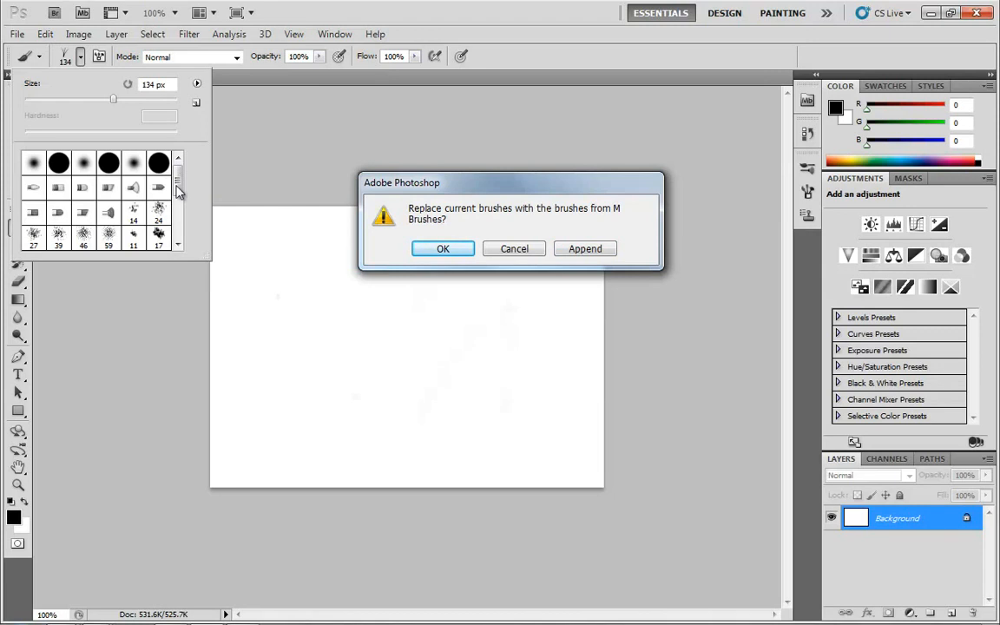
# Replace the brushes with M Brushes, test a 55 px brush, and undo the stroke.
pyautogui.click(443, 248)
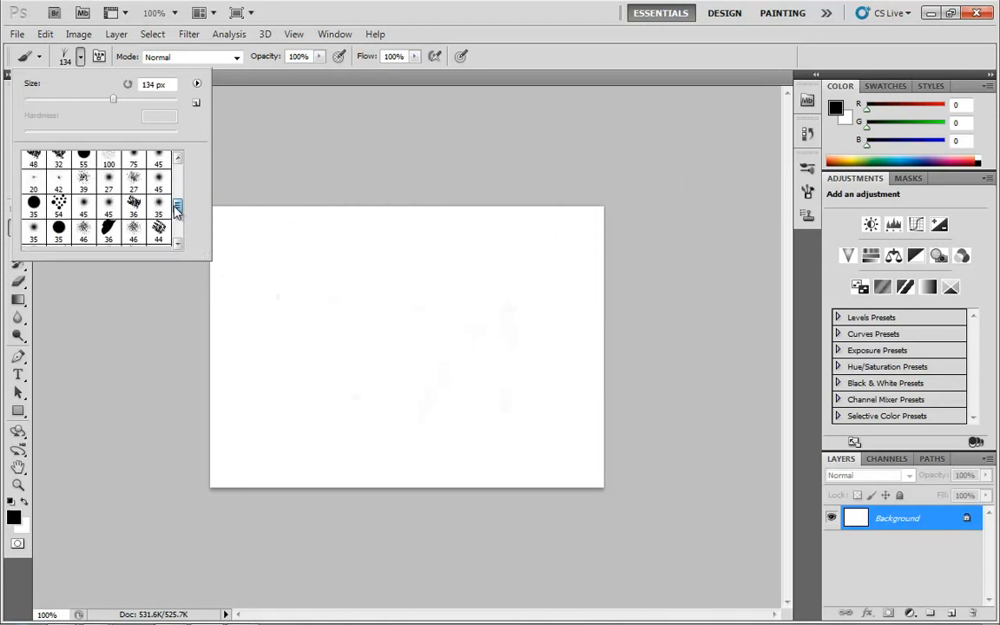
pyautogui.scroll(-3)
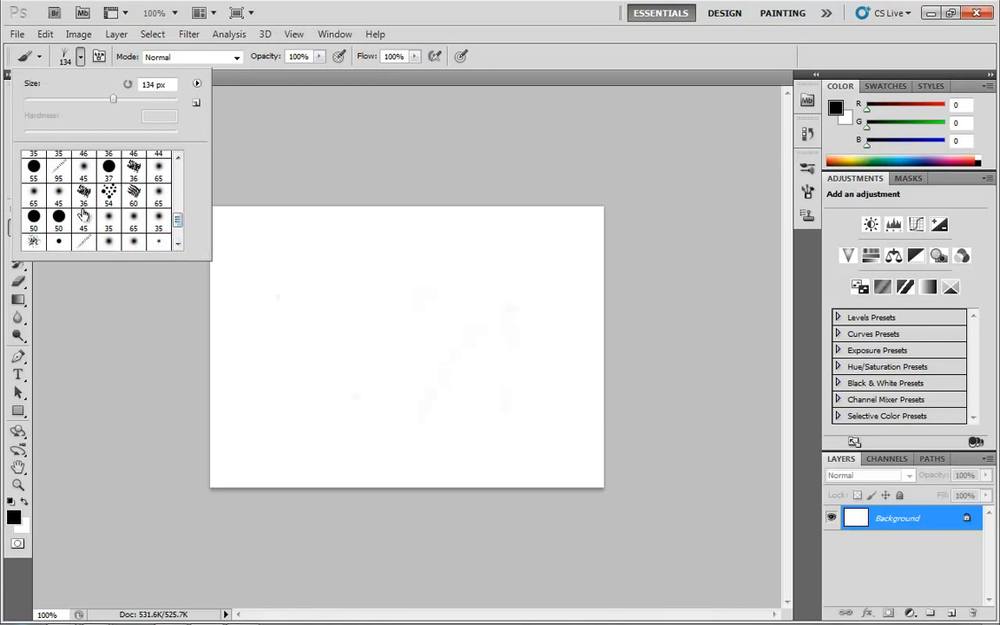
pyautogui.click(84, 241)
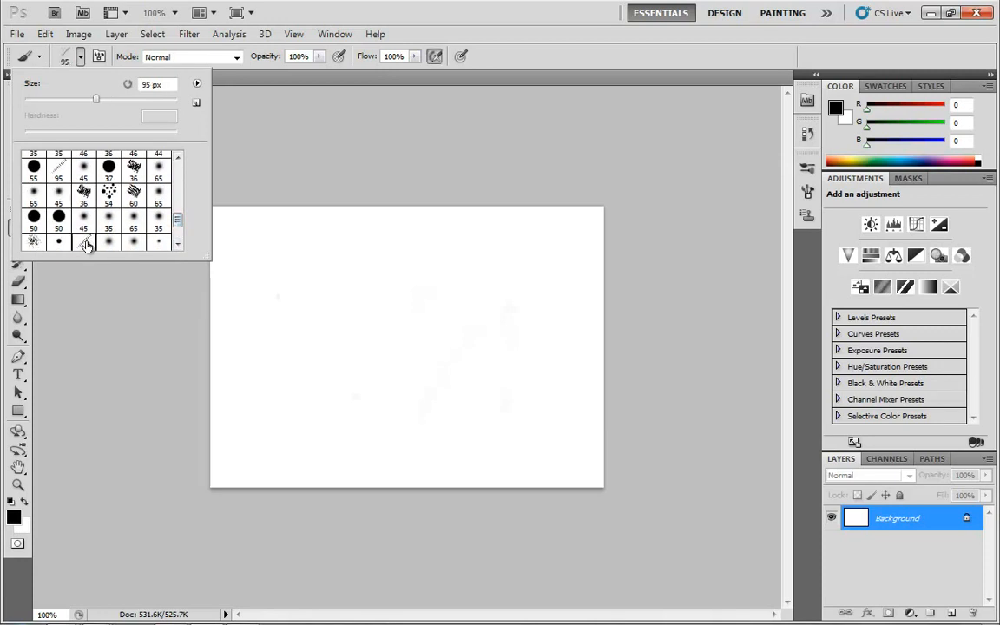
pyautogui.moveTo(84, 243)
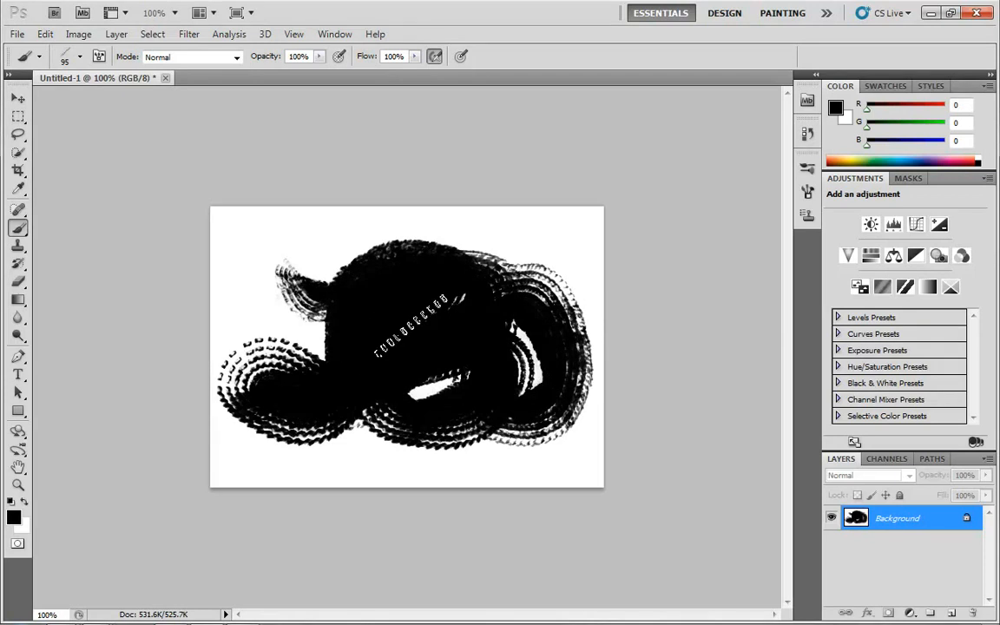
pyautogui.press('Ctrl+Z')
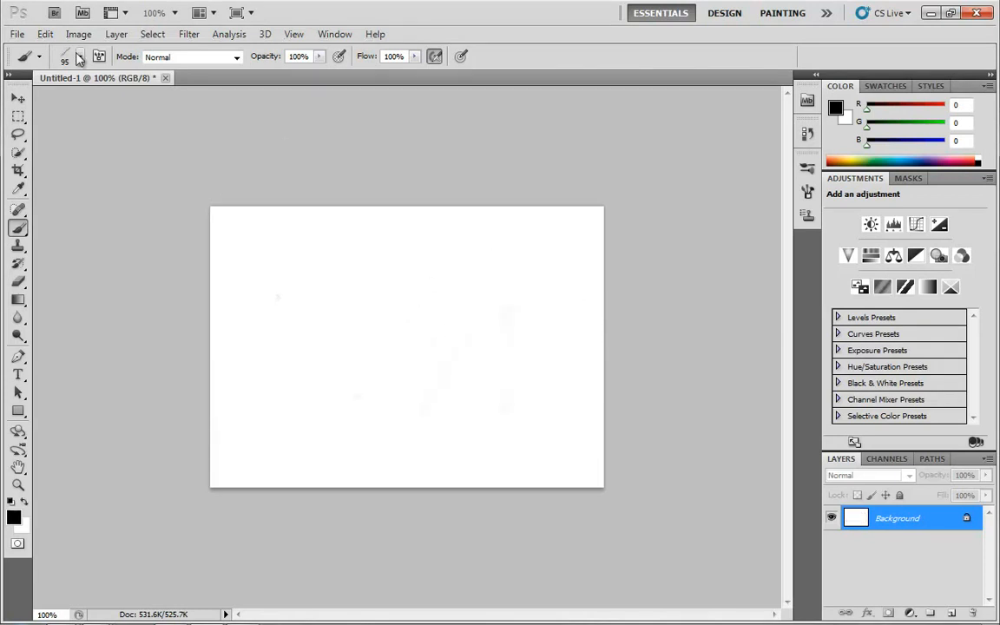
# Reset the brush presets to the default set via the flyout menu and confirm.
pyautogui.click(198, 84)
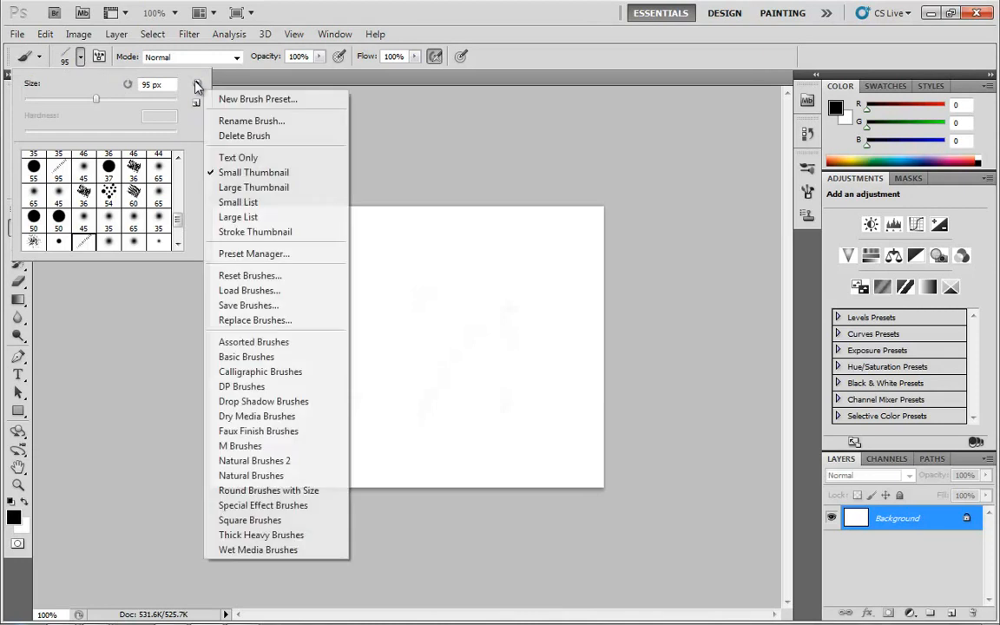
pyautogui.moveTo(278, 372)
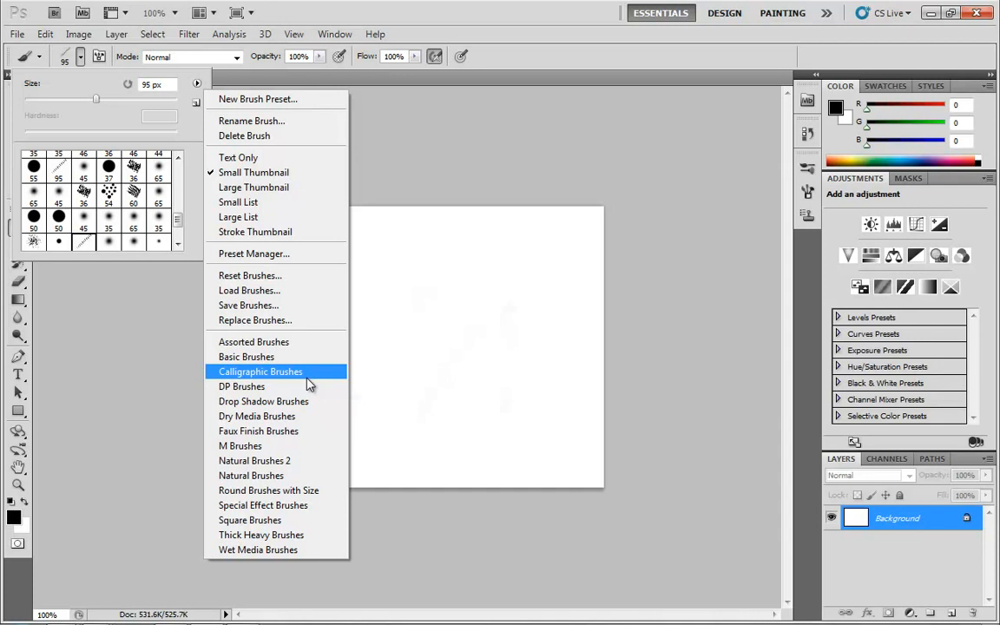
pyautogui.moveTo(261, 274)
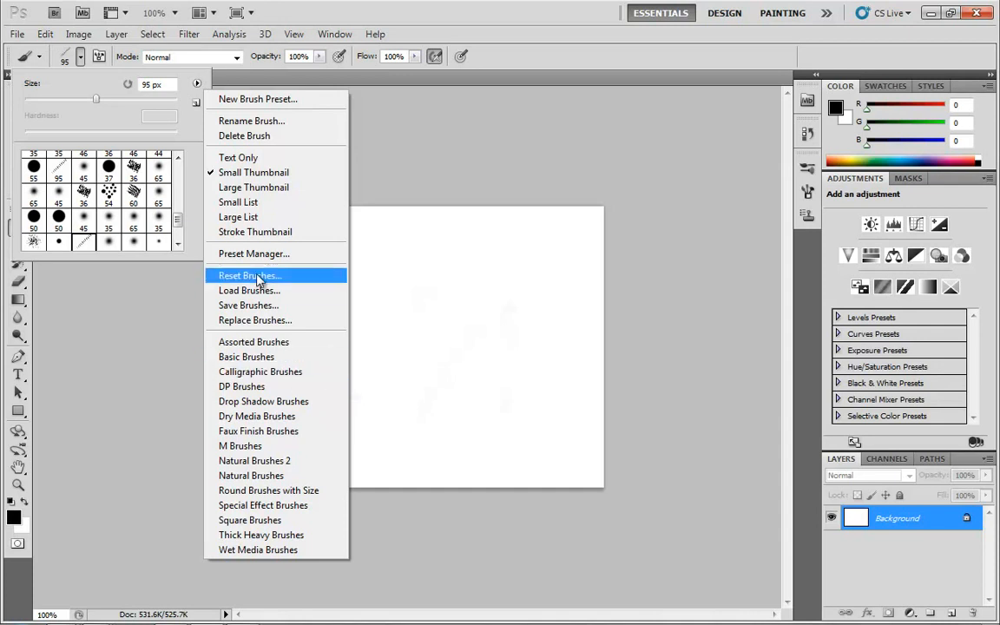
pyautogui.click(250, 274)
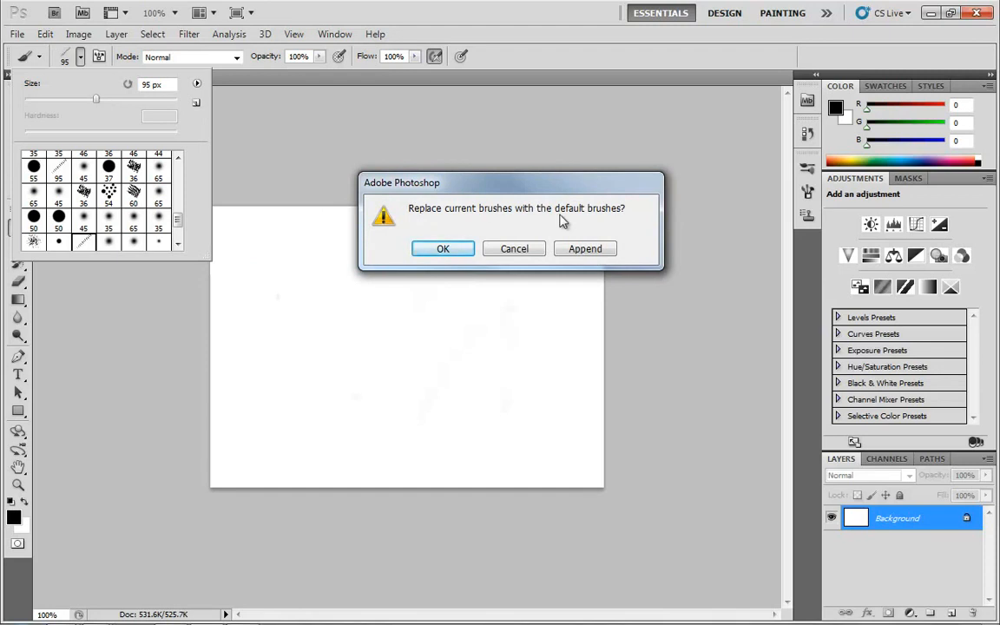
pyautogui.click(443, 249)
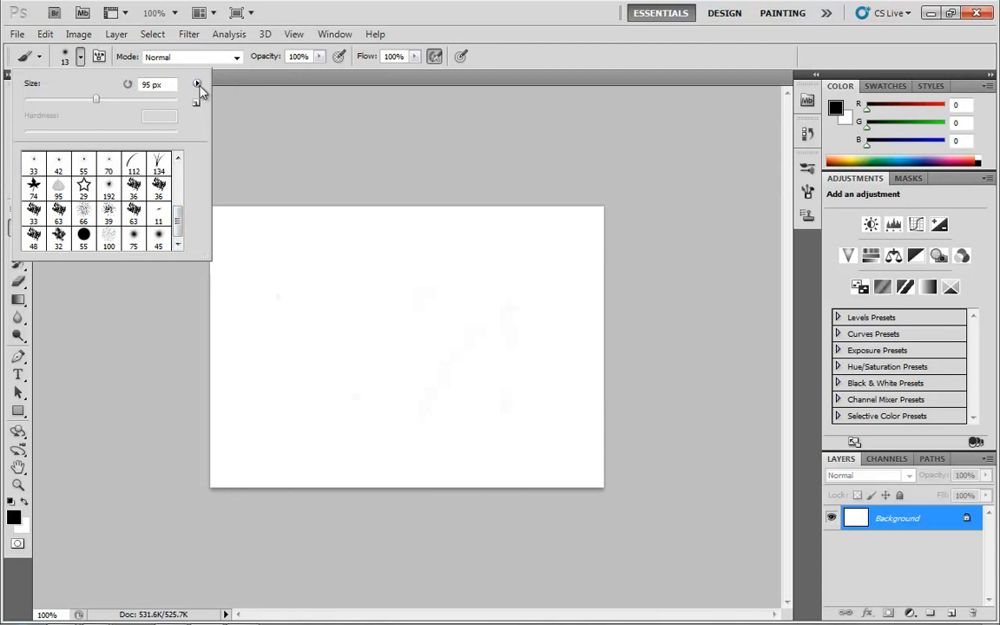
# Show the brush picker's flyout menu listing the available brush libraries.
pyautogui.click(198, 83)
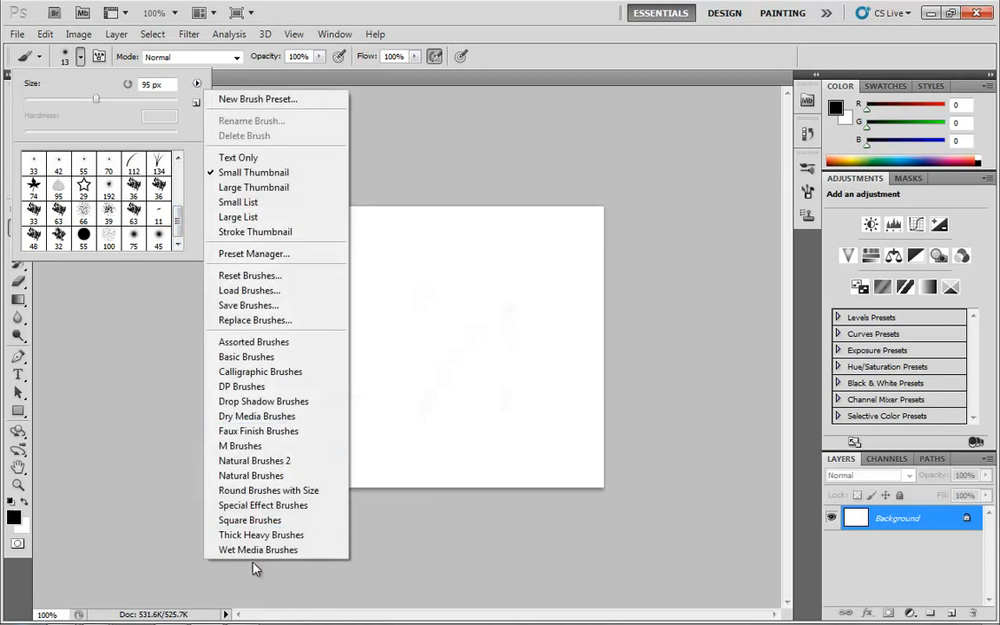
pyautogui.moveTo(242, 386)
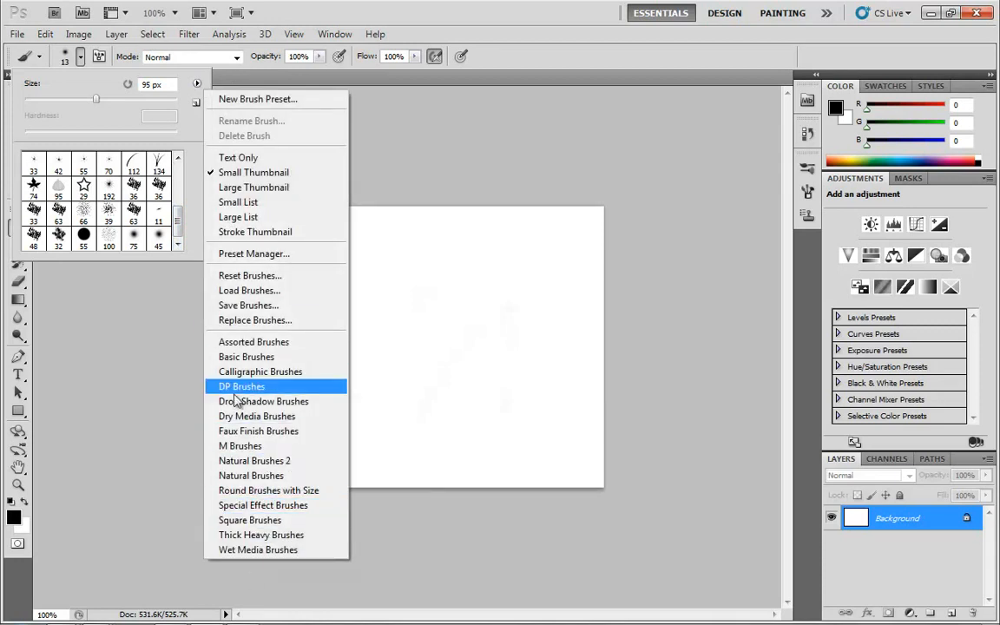
pyautogui.moveTo(198, 391)
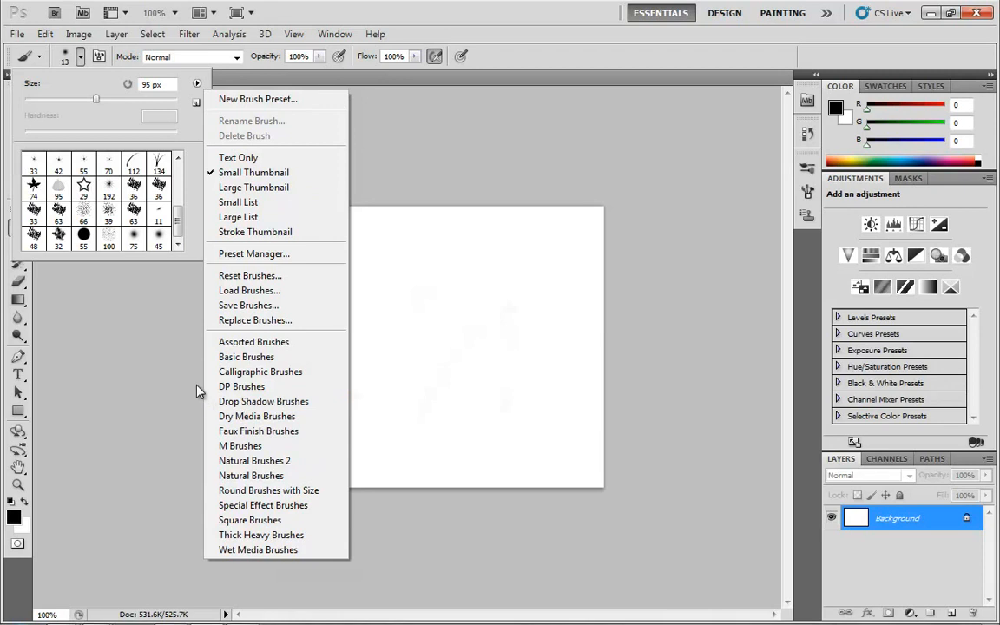
pyautogui.moveTo(194, 344)
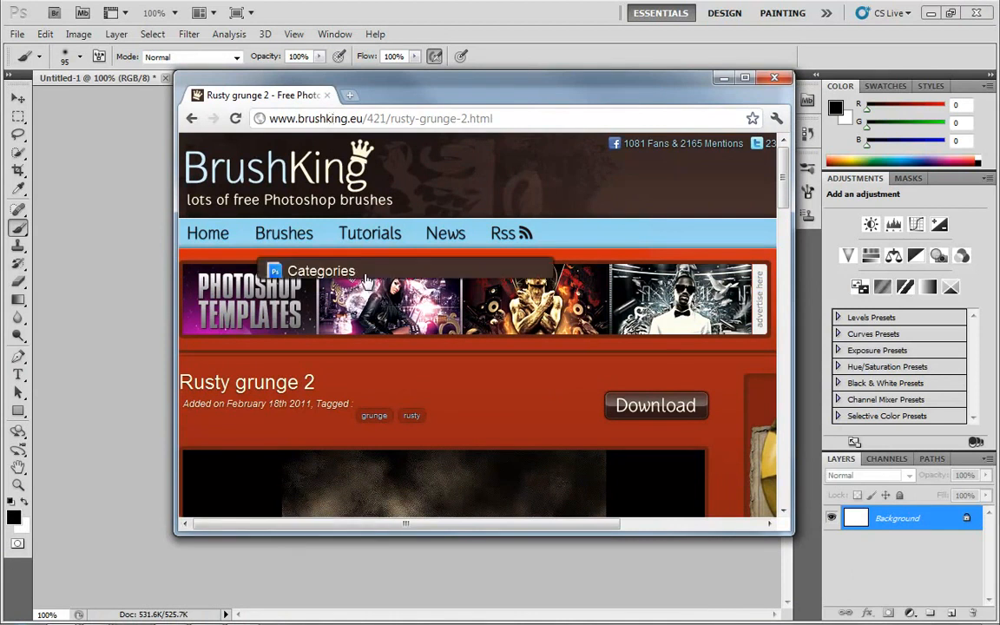
# Look over the BrushKing Rusty grunge 2 page and minimise Chrome.
pyautogui.scroll(-3)
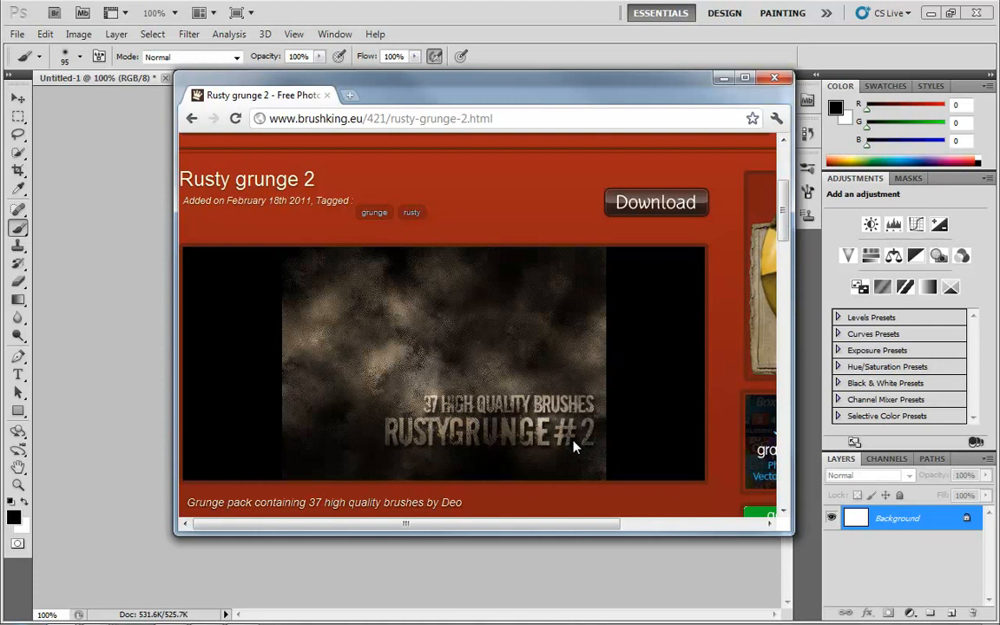
pyautogui.moveTo(530, 414)
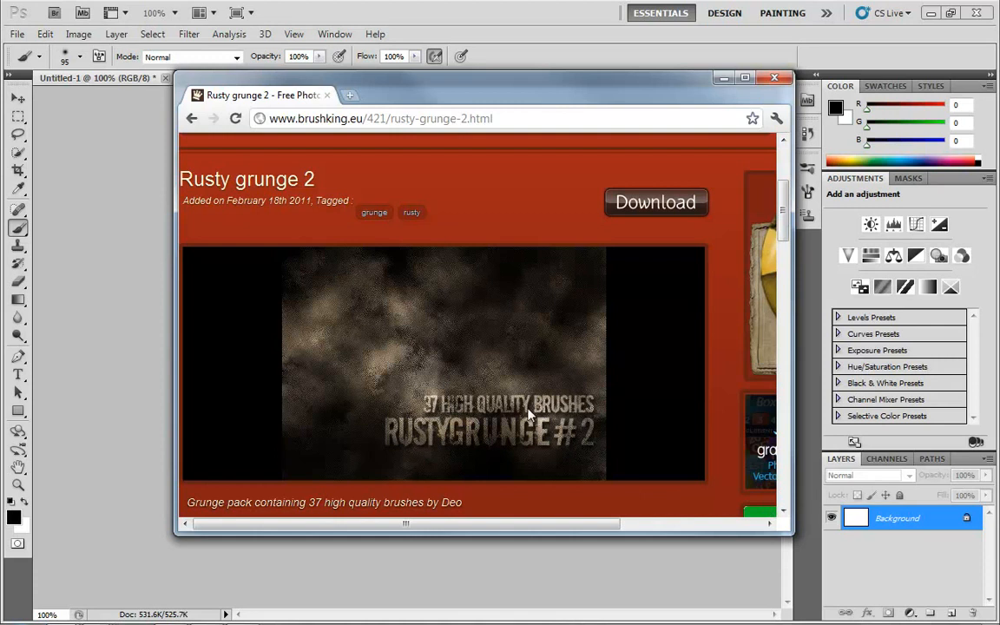
pyautogui.scroll(3)
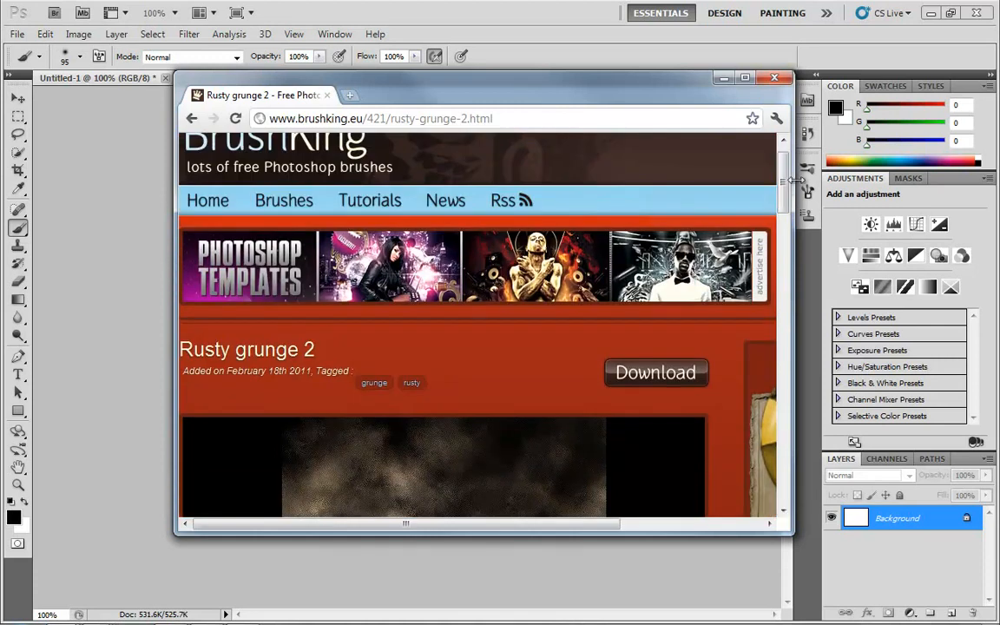
pyautogui.scroll(3)
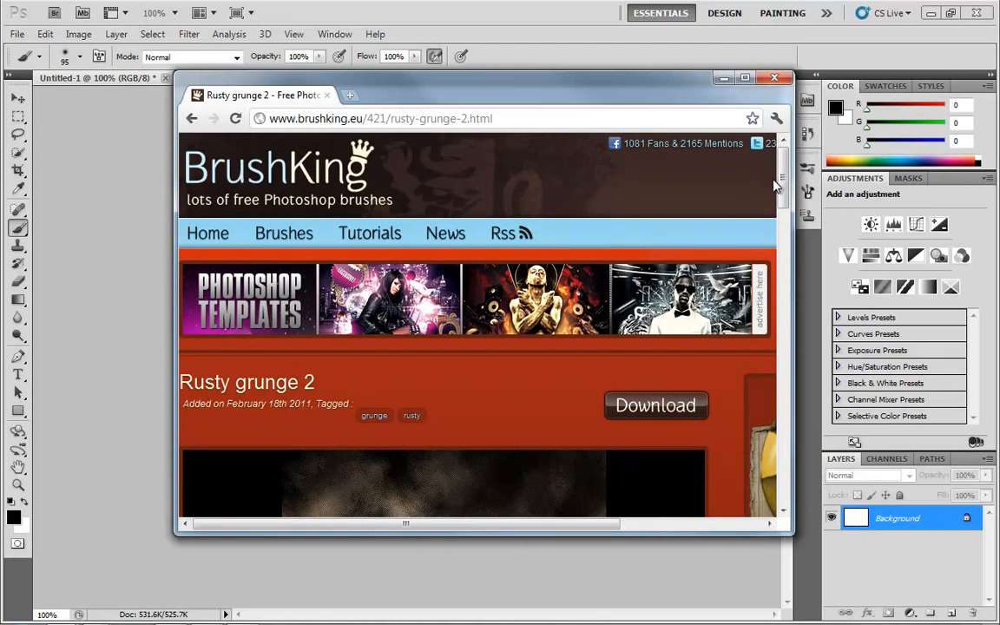
pyautogui.moveTo(658, 182)
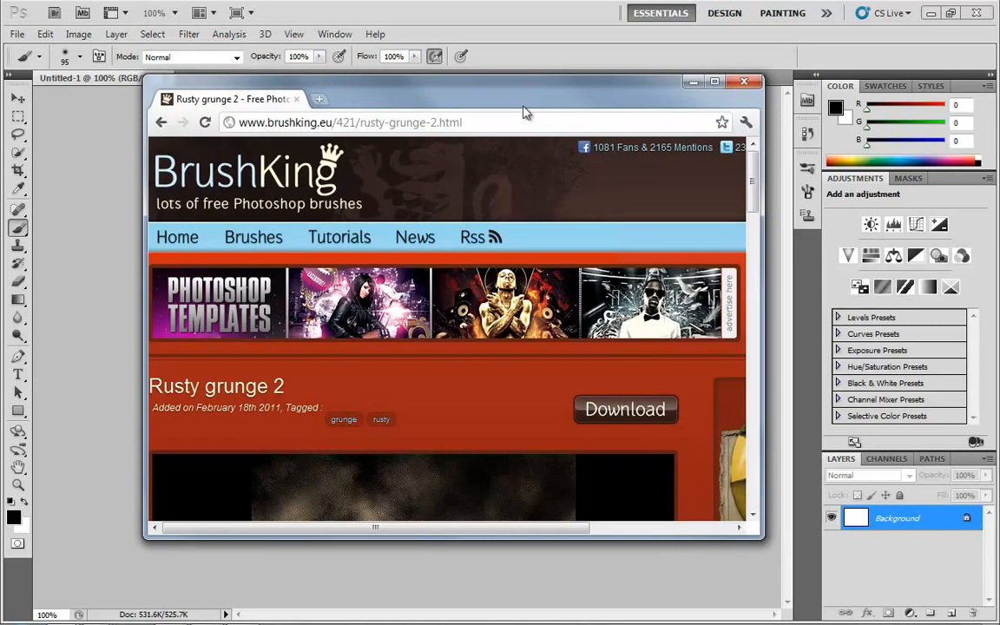
pyautogui.click(744, 82)
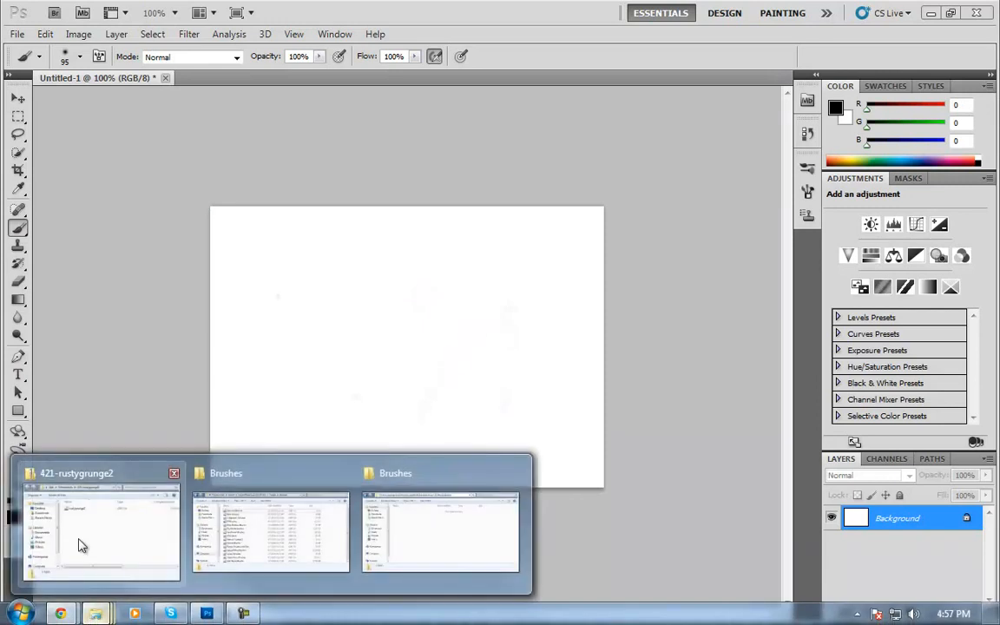
# Bring up the 421-rustygrunge2 download folder containing rustygrunge2.abr.
pyautogui.click(100, 530)
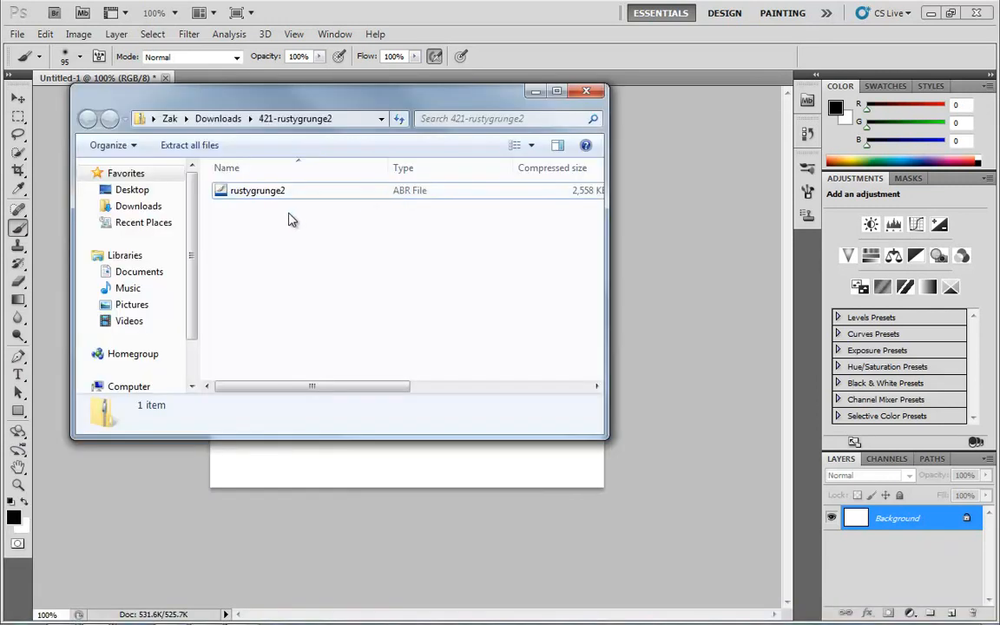
pyautogui.moveTo(340, 217)
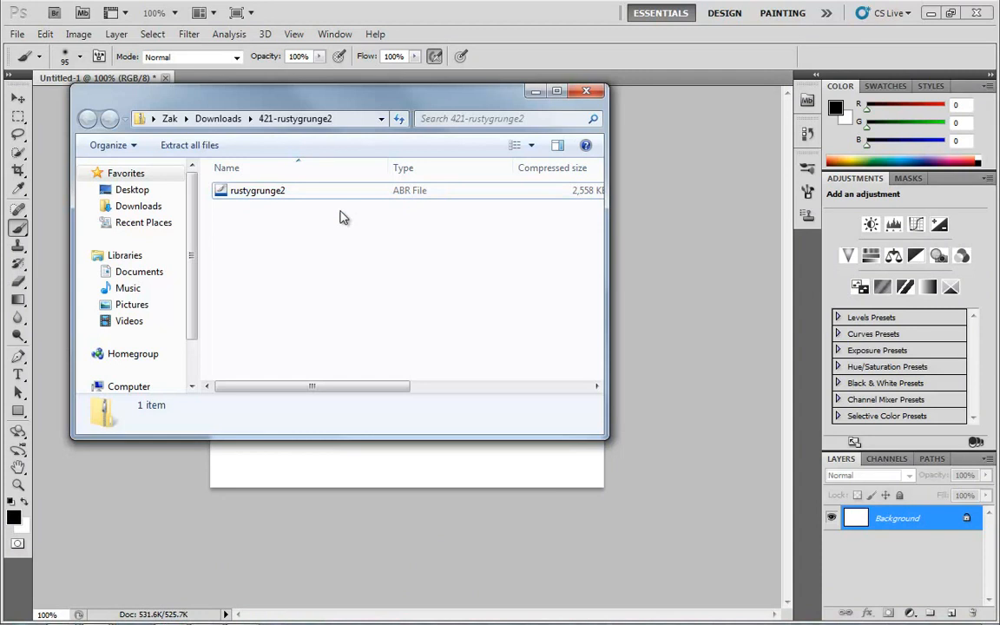
pyautogui.moveTo(267, 201)
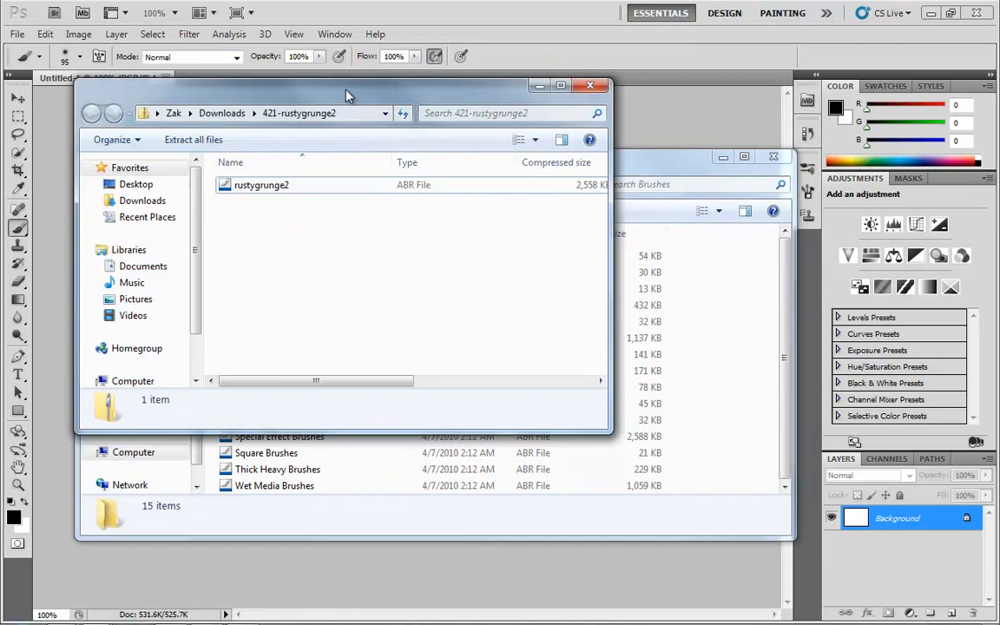
# Bring the Photoshop CS5 Program Files Presets Brushes folder to the front.
pyautogui.click(663, 170)
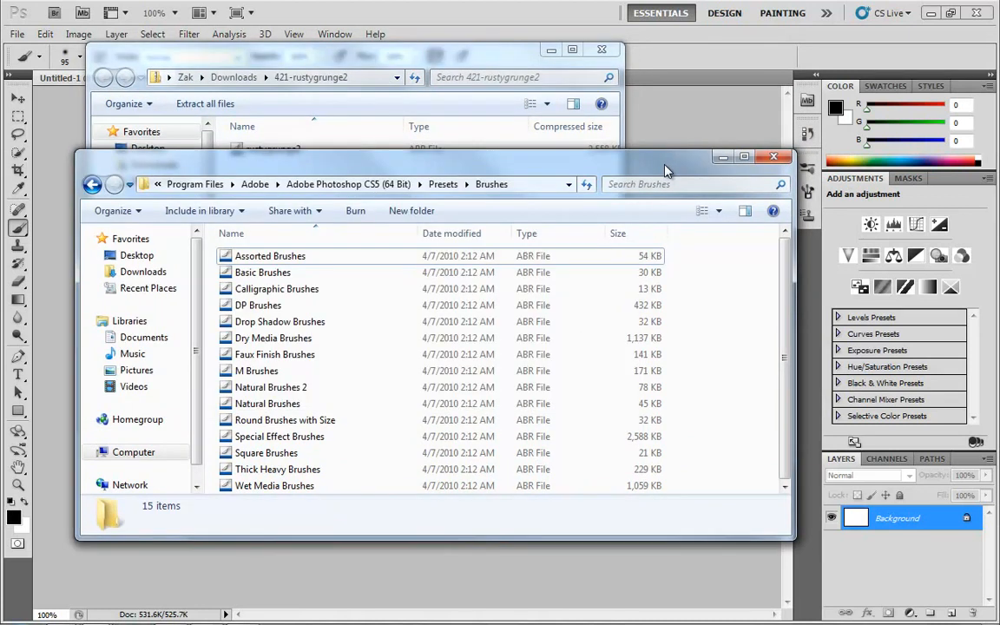
pyautogui.moveTo(507, 155)
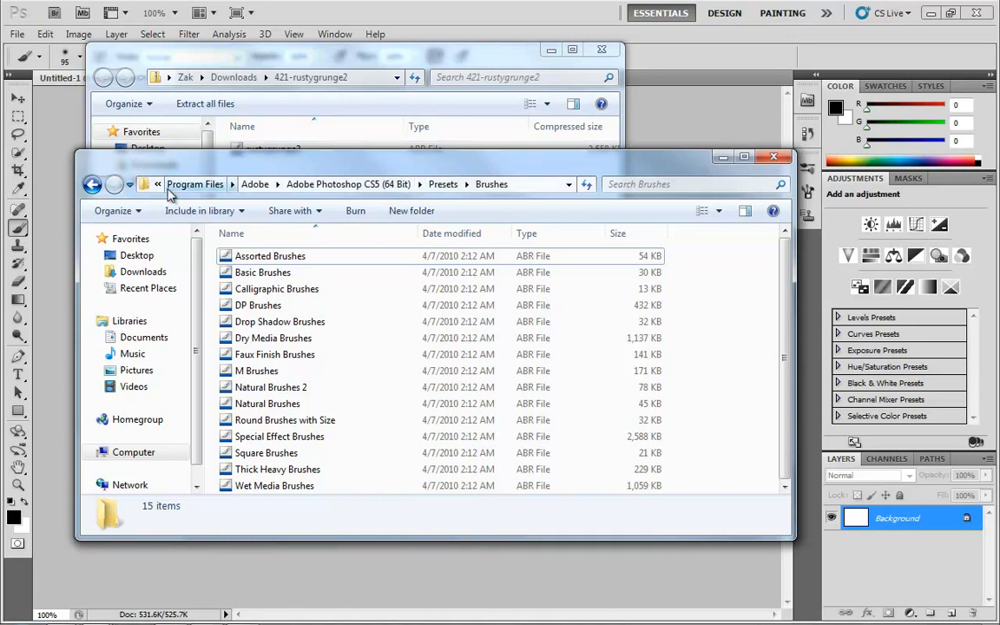
pyautogui.moveTo(189, 195)
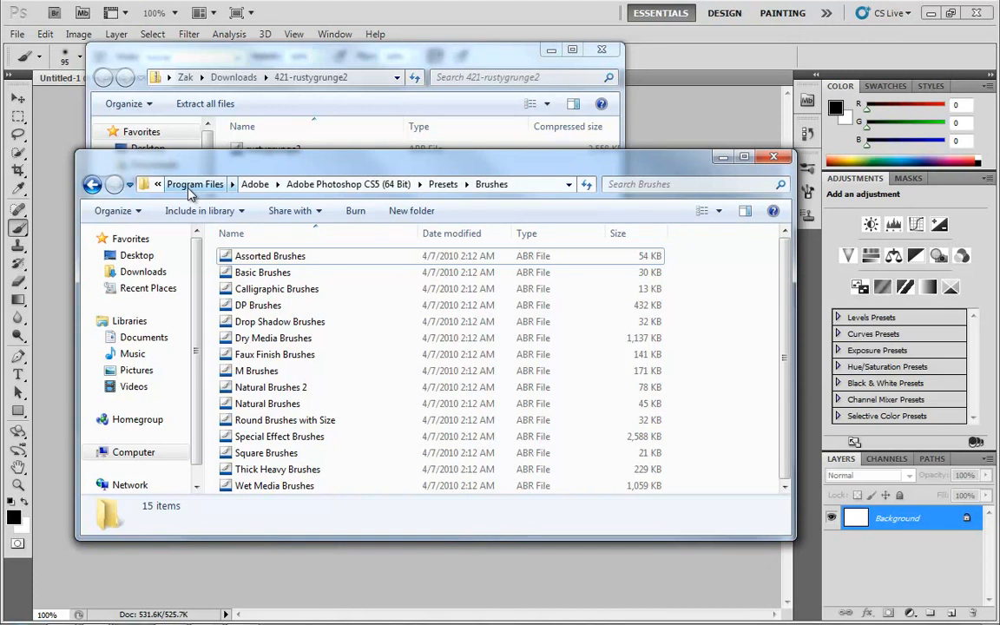
pyautogui.moveTo(255, 184)
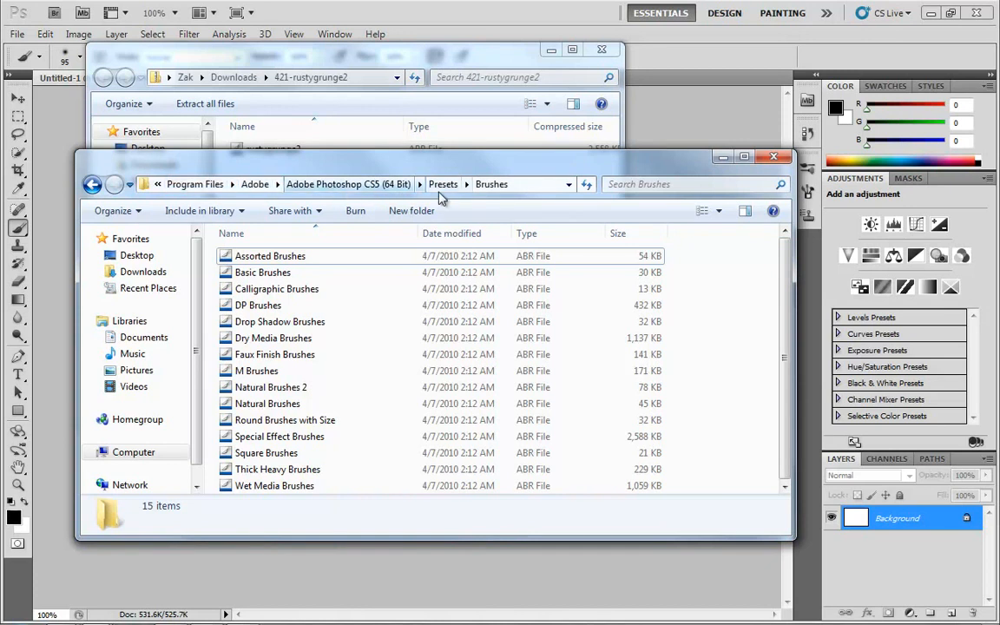
pyautogui.moveTo(459, 191)
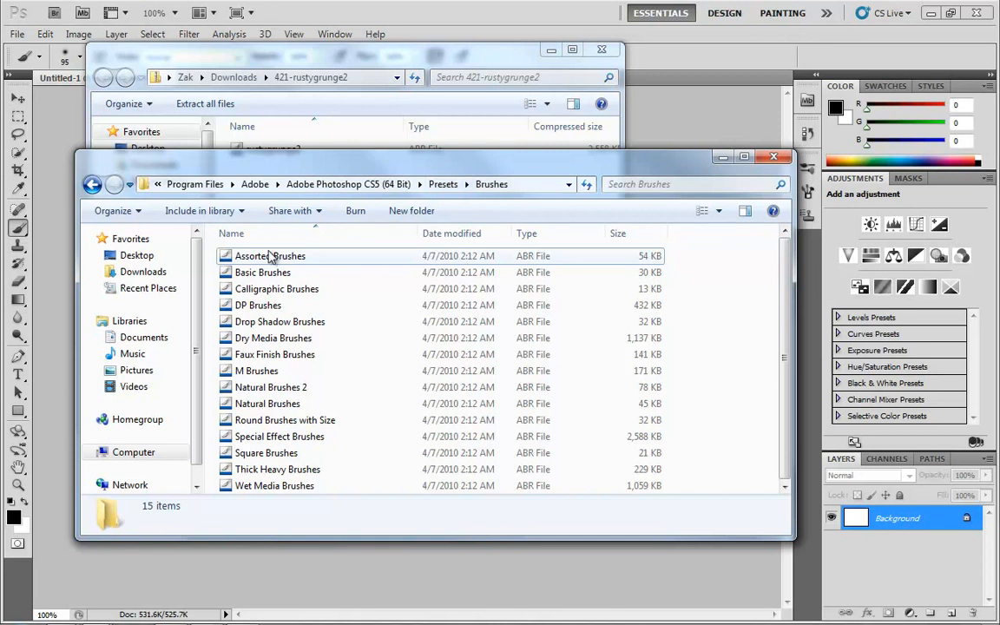
pyautogui.moveTo(247, 277)
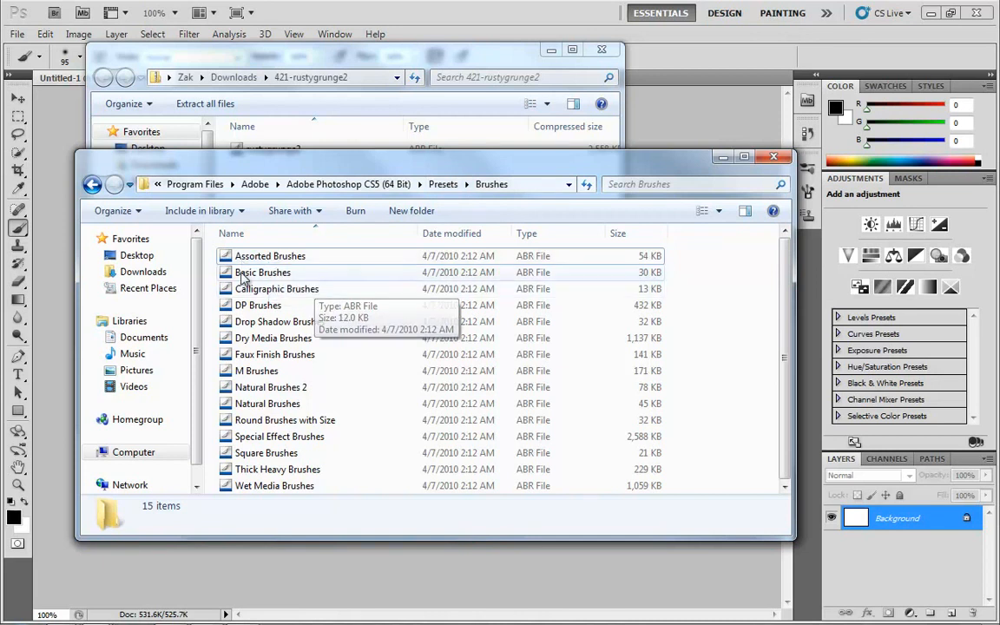
pyautogui.moveTo(275, 330)
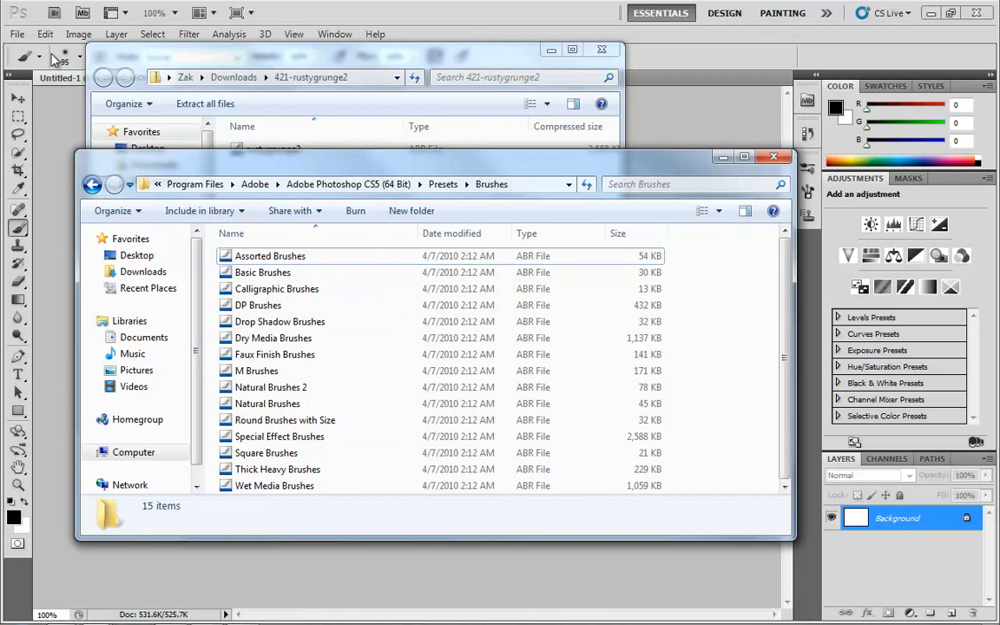
# Review the brush picker's flyout menu, then switch to the empty AppData Presets Brushes folder.
pyautogui.click(771, 156)
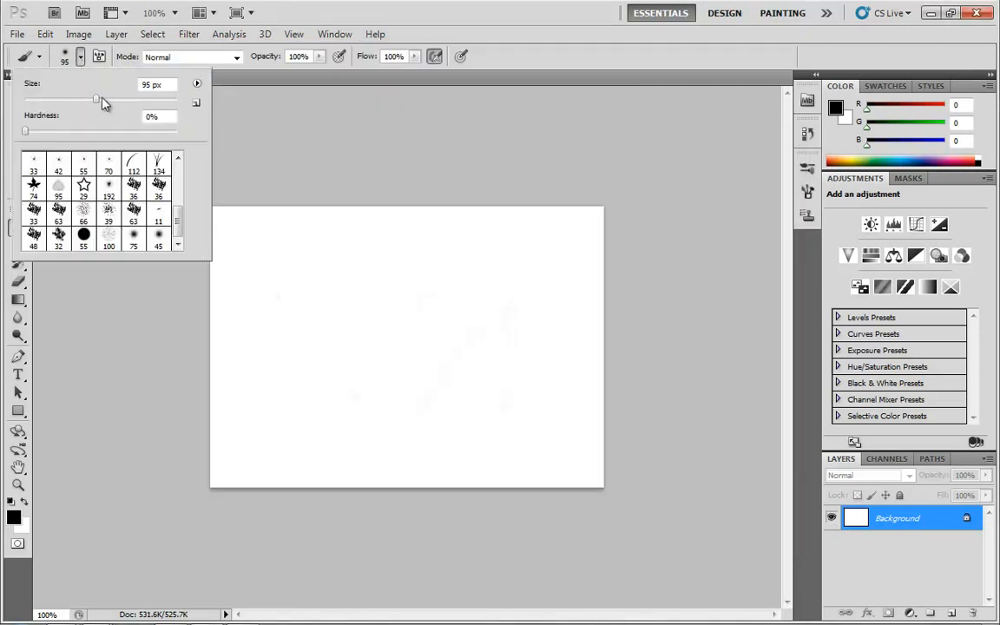
pyautogui.click(198, 83)
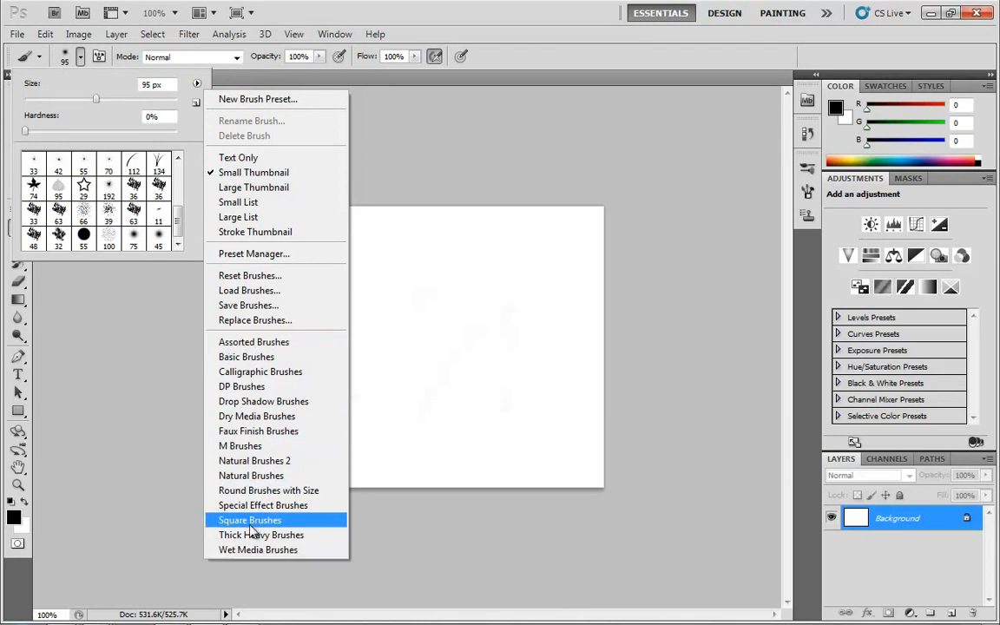
pyautogui.moveTo(257, 417)
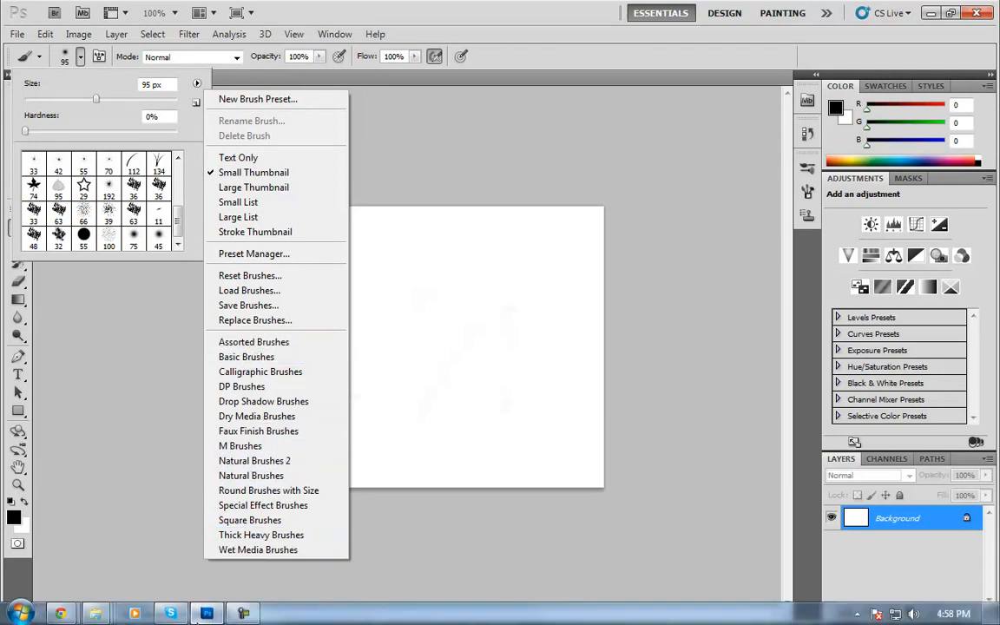
pyautogui.click(250, 290)
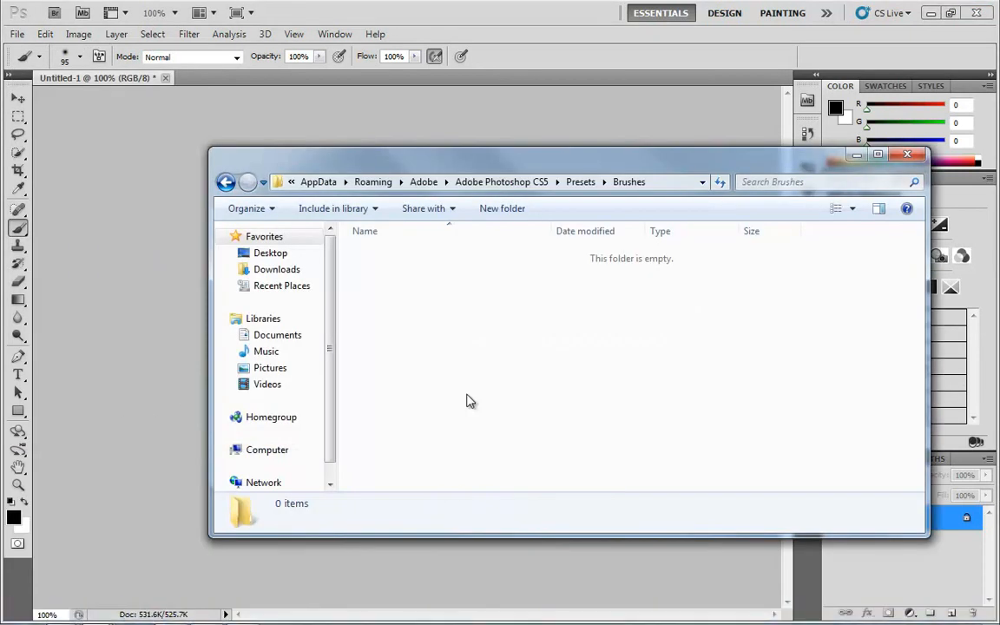
# Copy rustygrunge2.abr into the AppData Presets Brushes folder and minimise the download window.
pyautogui.click(478, 182)
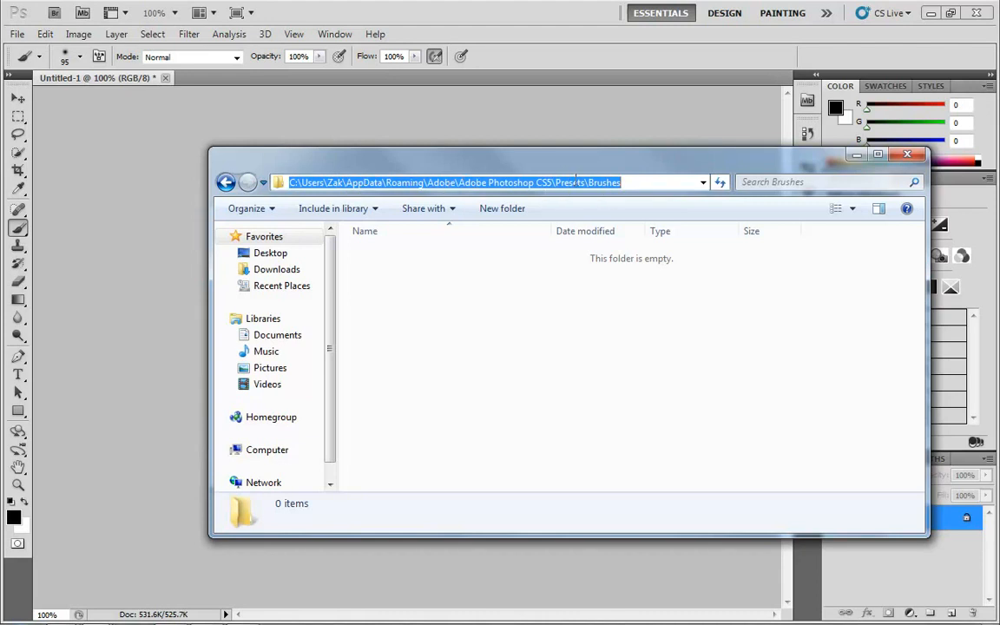
pyautogui.moveTo(604, 299)
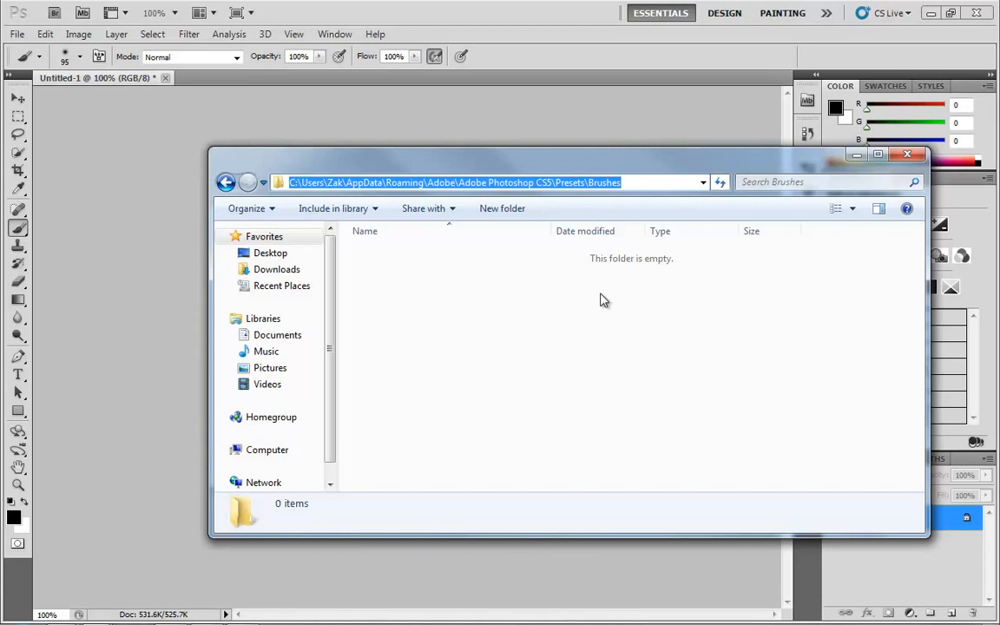
pyautogui.moveTo(452, 411)
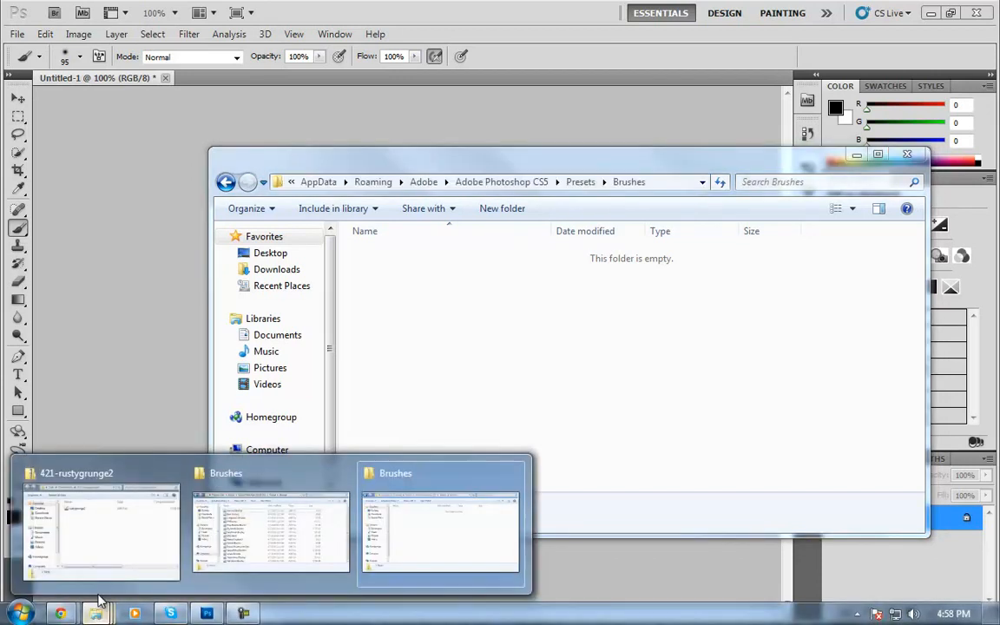
pyautogui.click(101, 534)
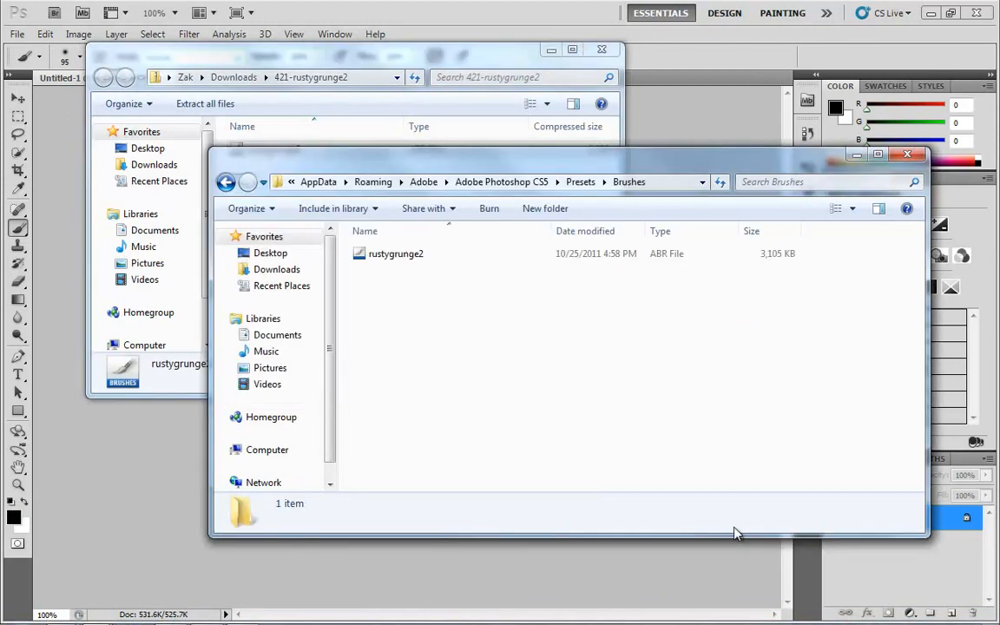
pyautogui.moveTo(604, 50)
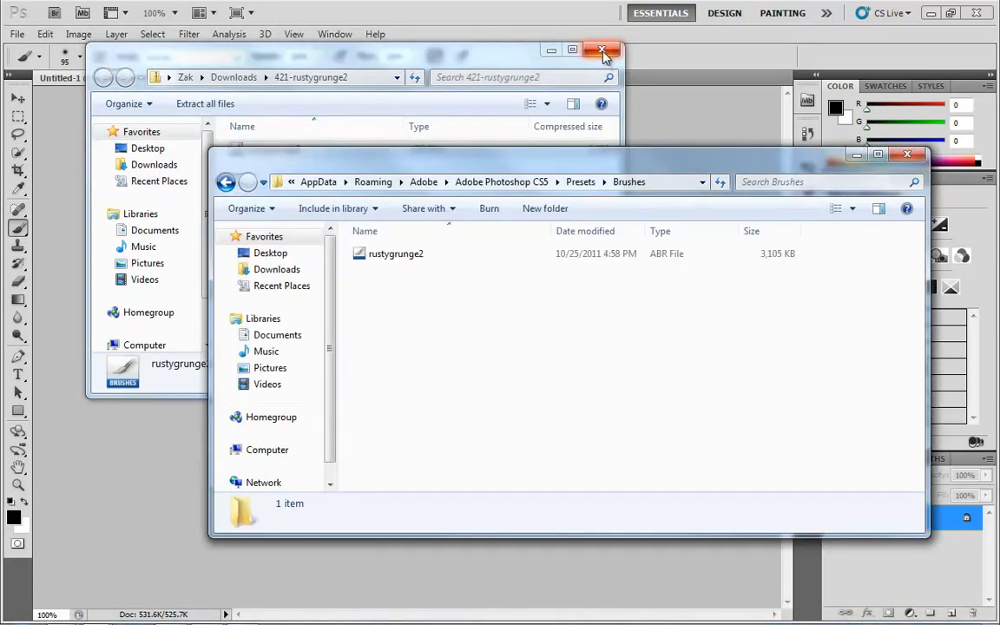
pyautogui.moveTo(551, 49)
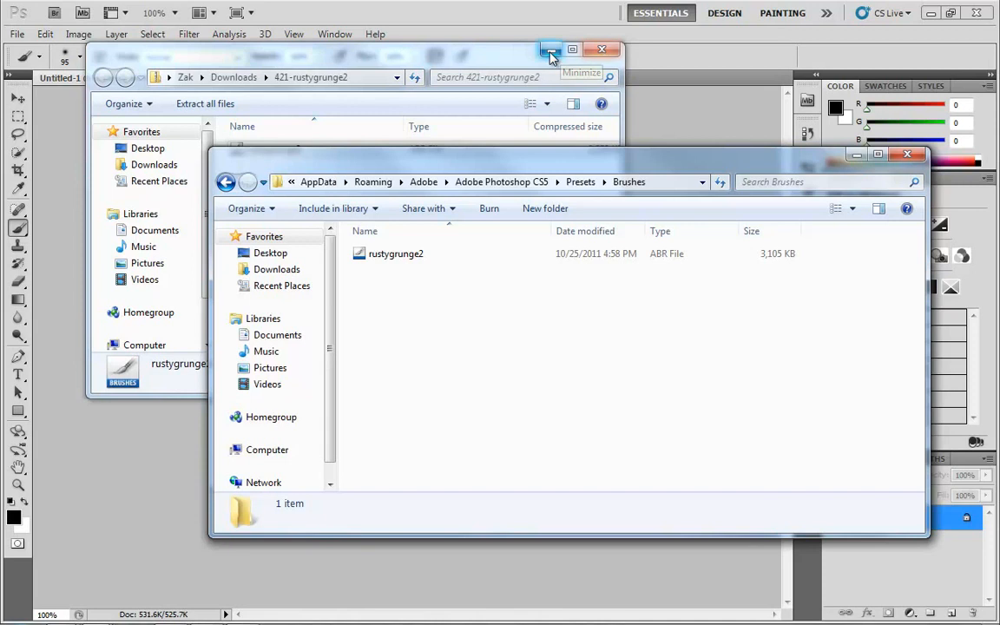
pyautogui.moveTo(553, 56)
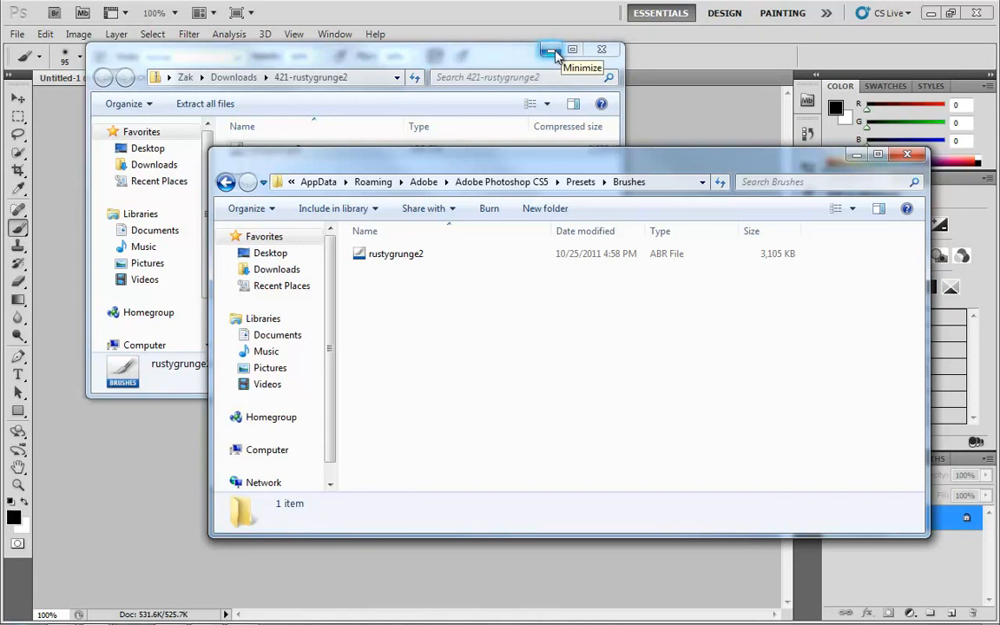
pyautogui.click(553, 49)
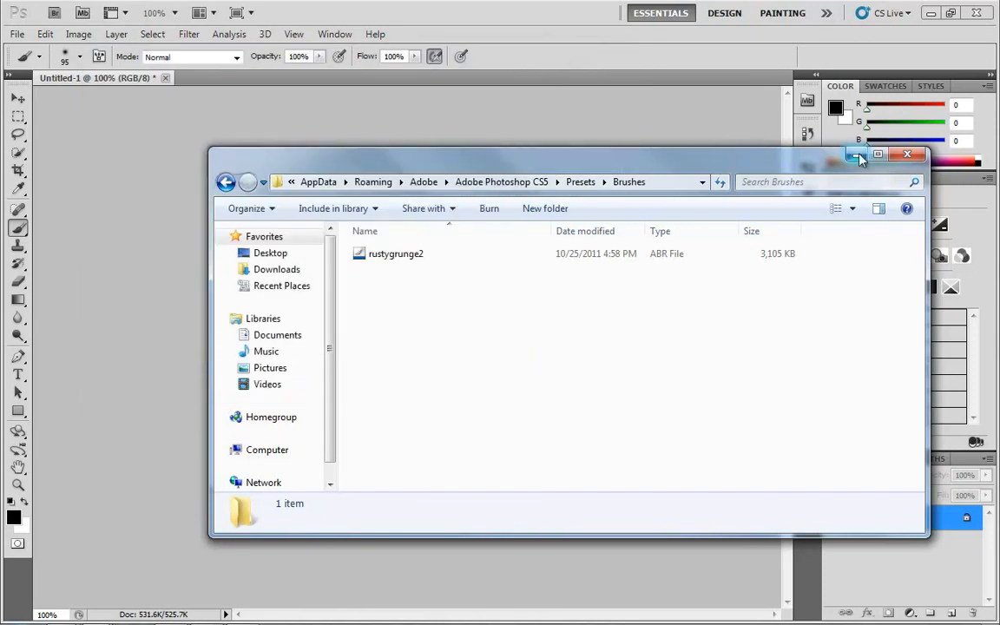
# Start loading a brush set and browse to the Presets\Brushes folder.
pyautogui.click(906, 153)
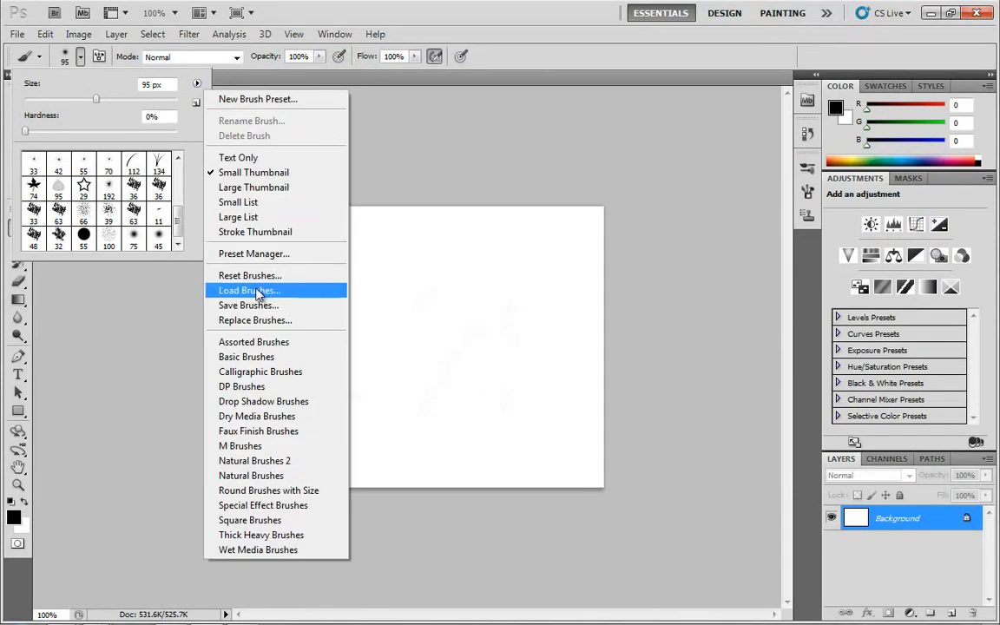
pyautogui.click(247, 290)
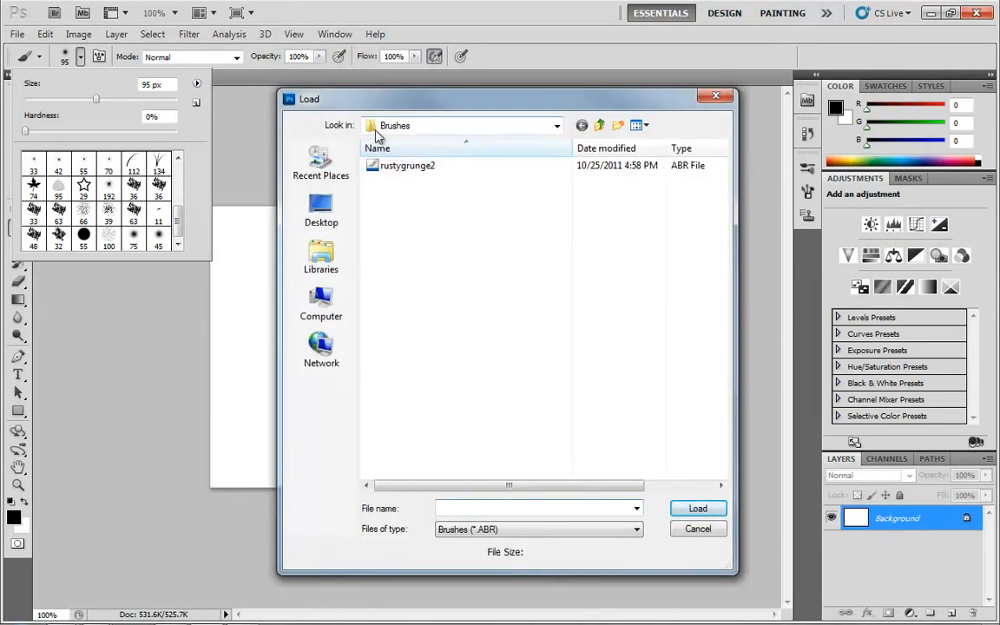
pyautogui.moveTo(557, 121)
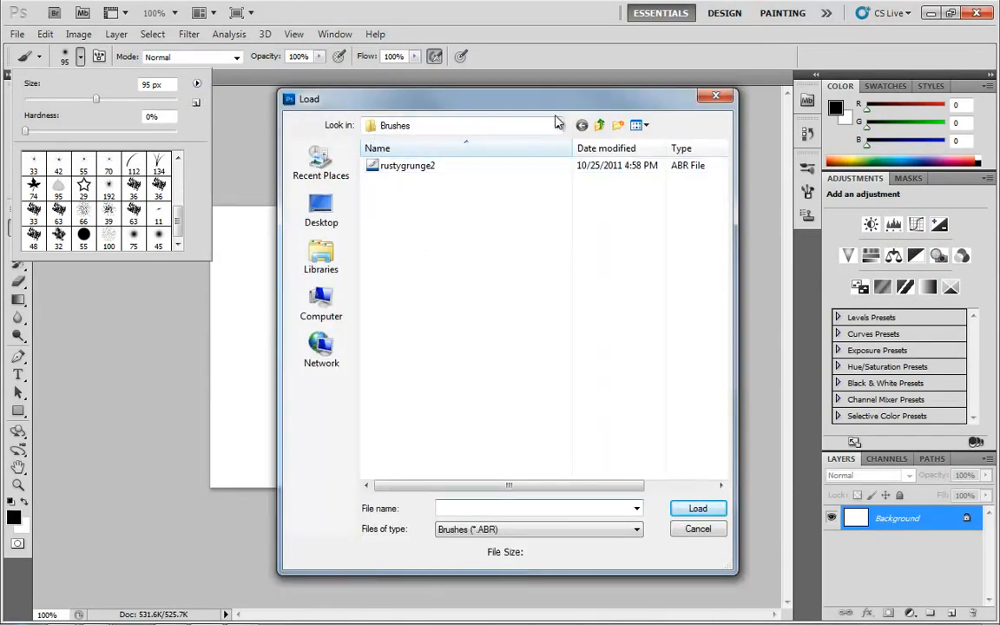
pyautogui.click(556, 125)
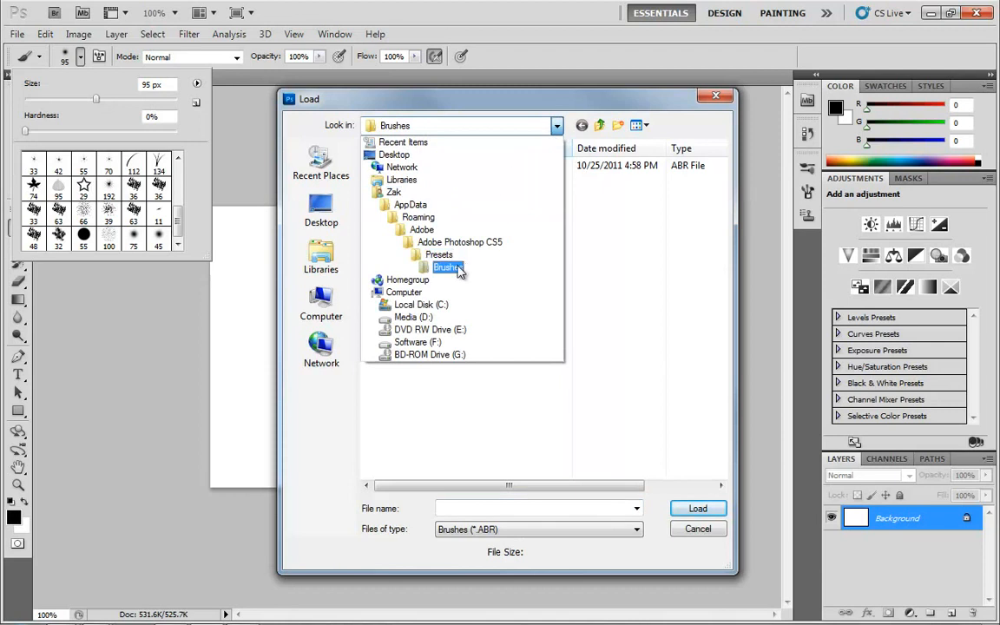
pyautogui.click(437, 253)
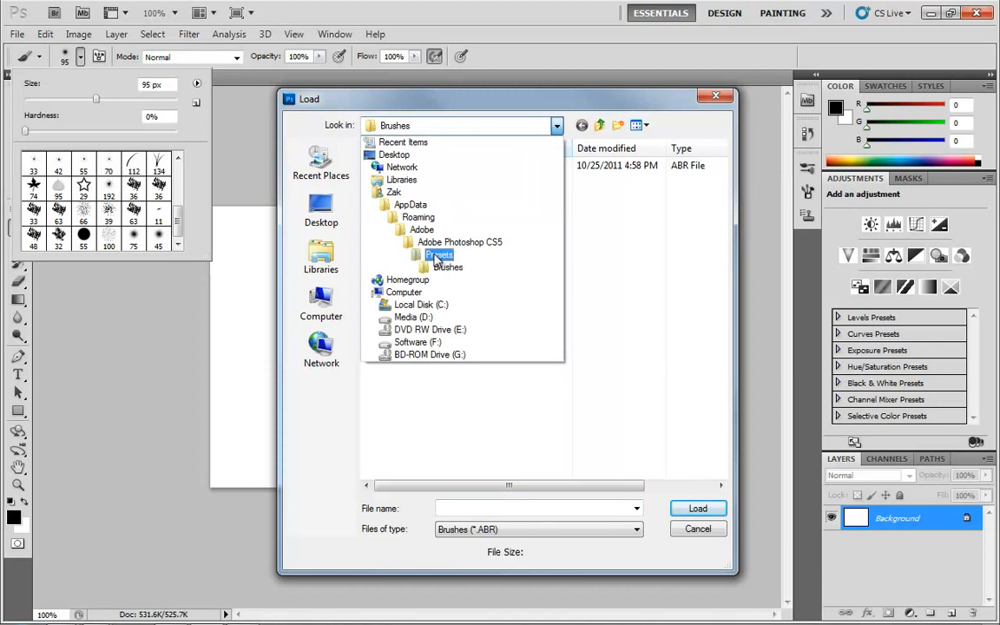
pyautogui.click(392, 191)
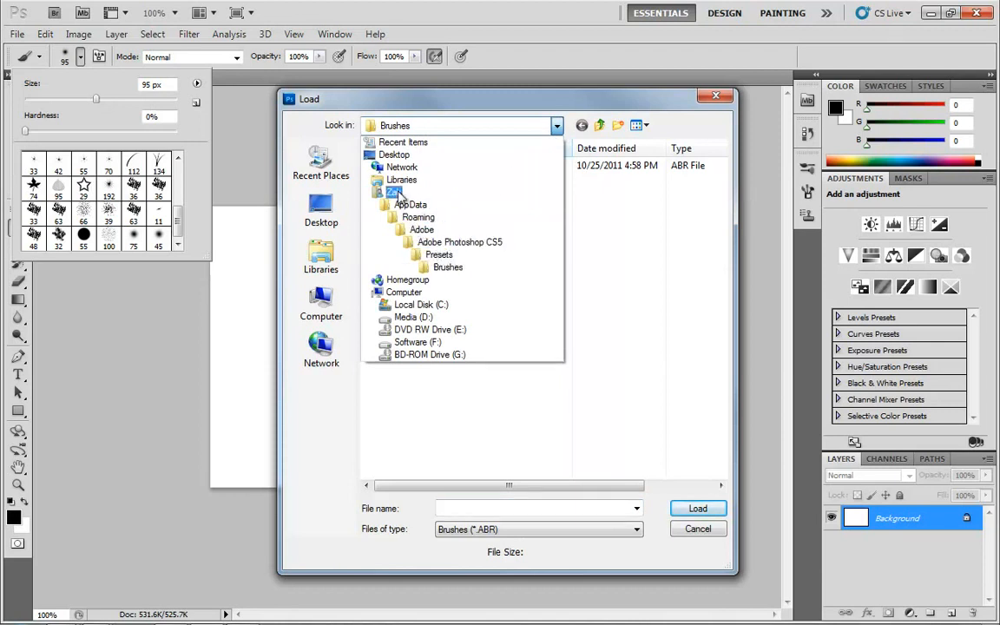
# Load rustygrunge2.abr so its grunge tips fill the brush picker.
pyautogui.click(448, 268)
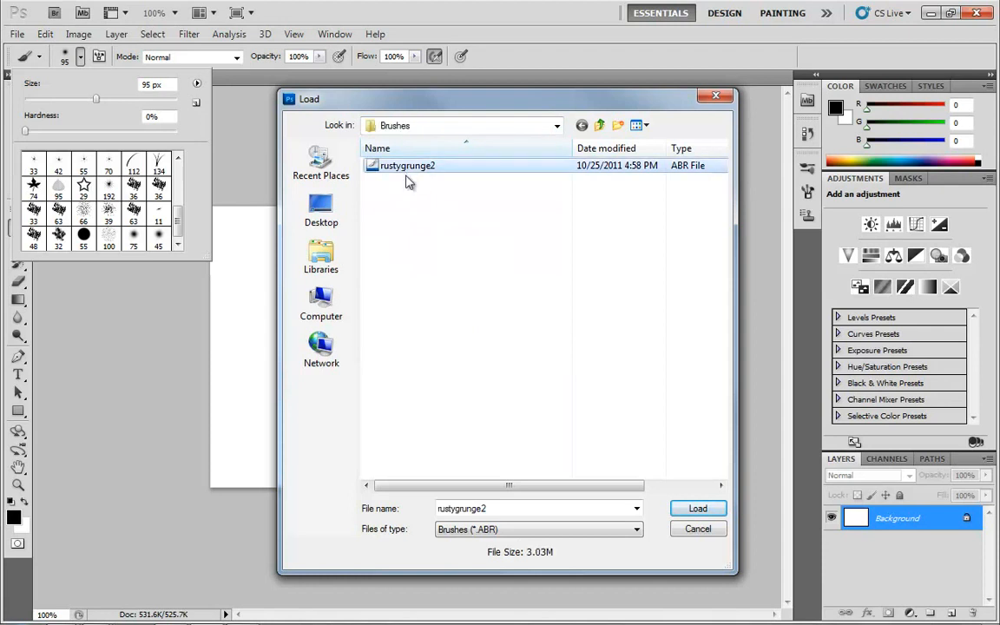
pyautogui.click(698, 507)
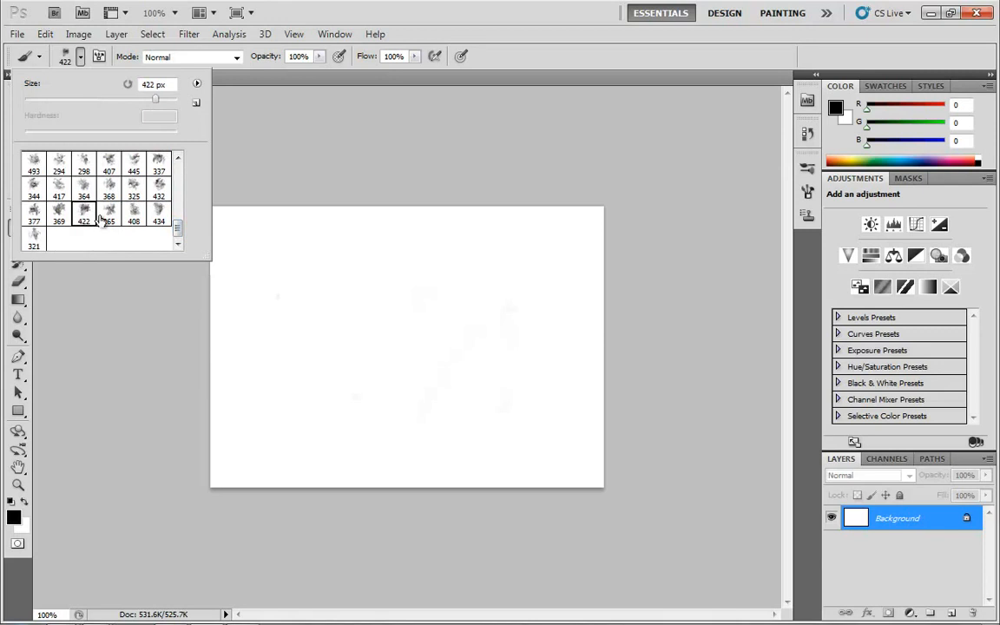
# Set the foreground colour to dark brown #6b4318.
pyautogui.click(14, 515)
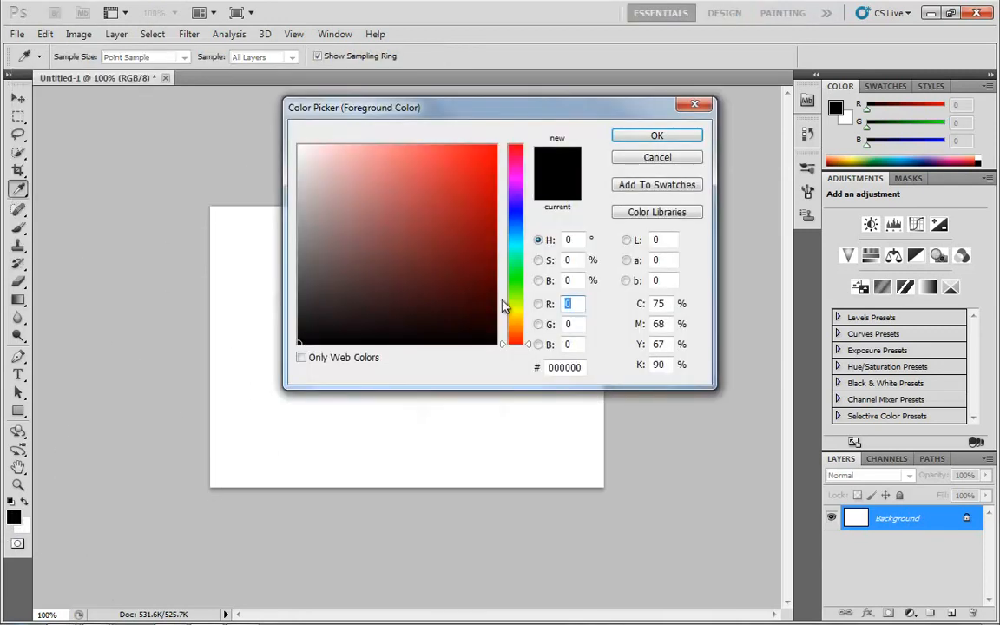
pyautogui.click(453, 260)
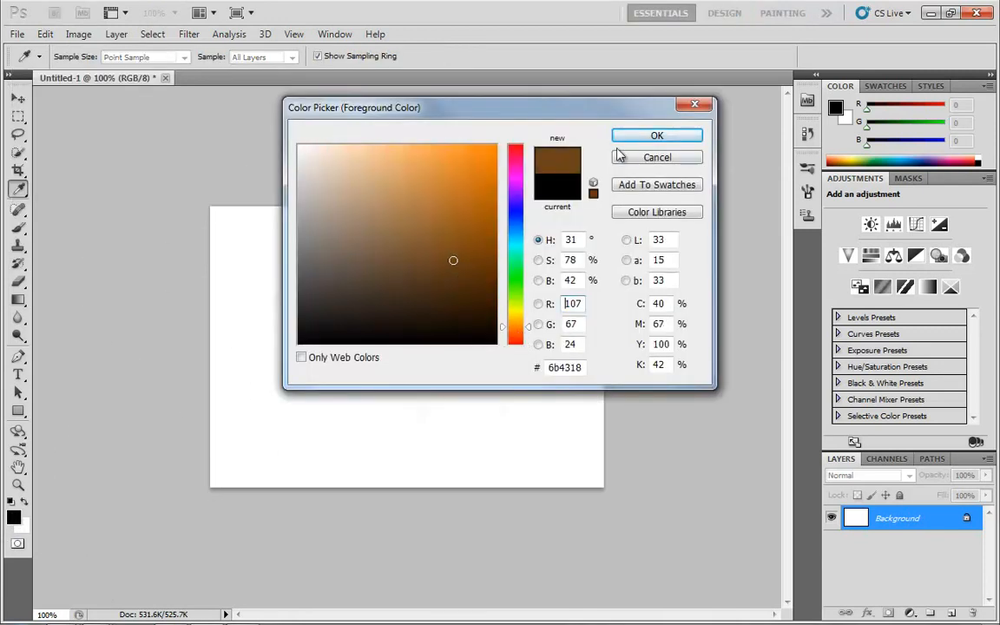
pyautogui.click(656, 136)
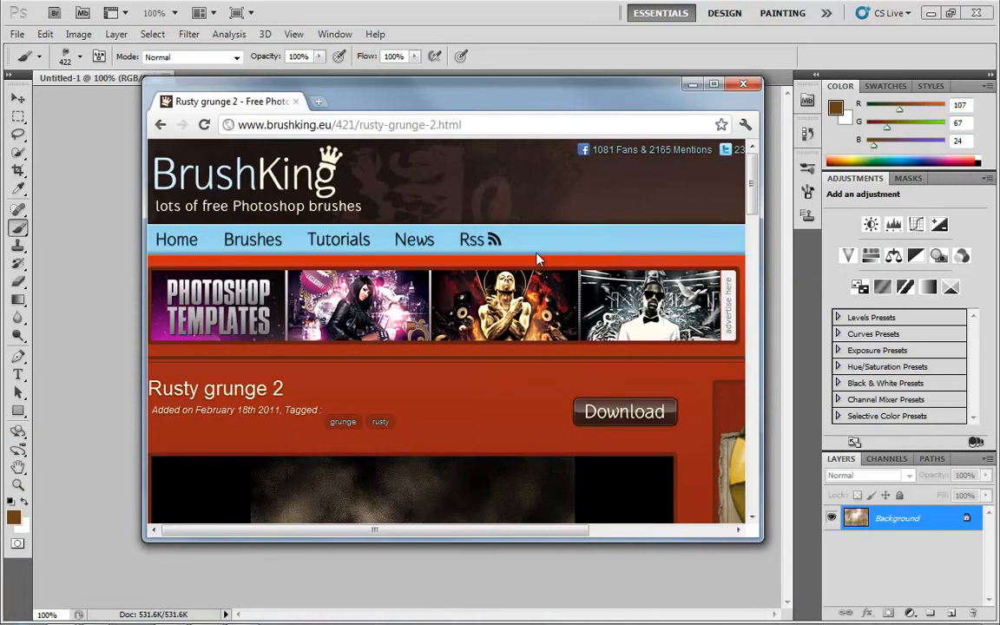
# Scroll through the Rusty grunge 2 page and minimize Chrome to reveal the canvas.
pyautogui.scroll(-3)
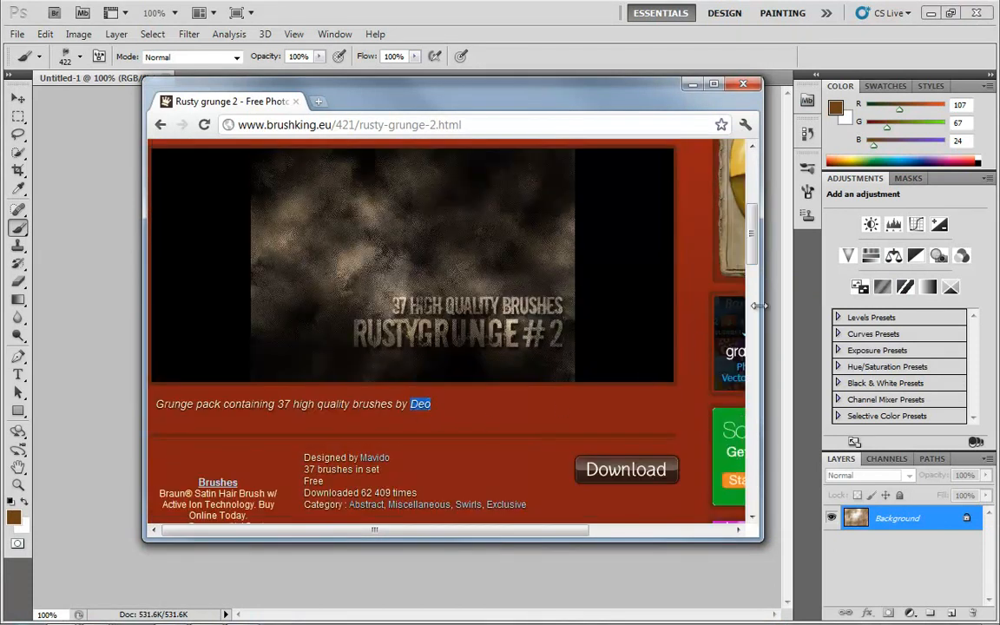
pyautogui.scroll(3)
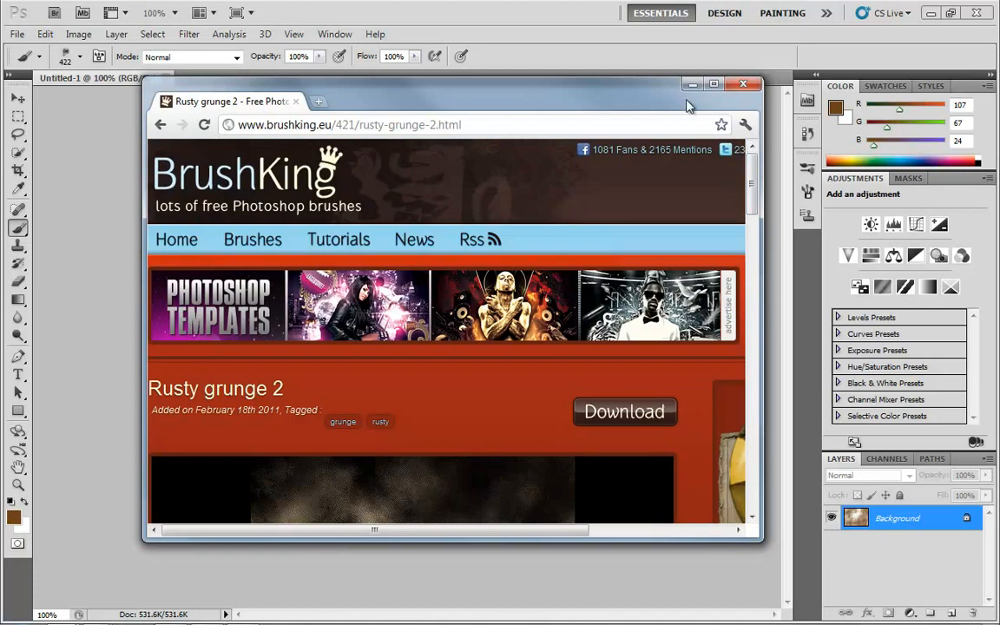
pyautogui.click(743, 83)
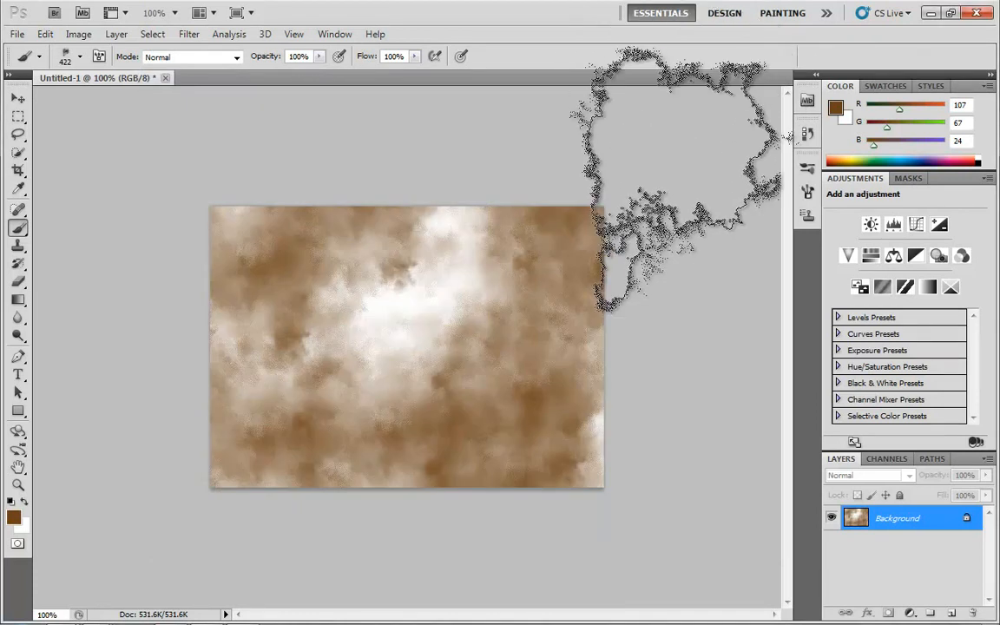